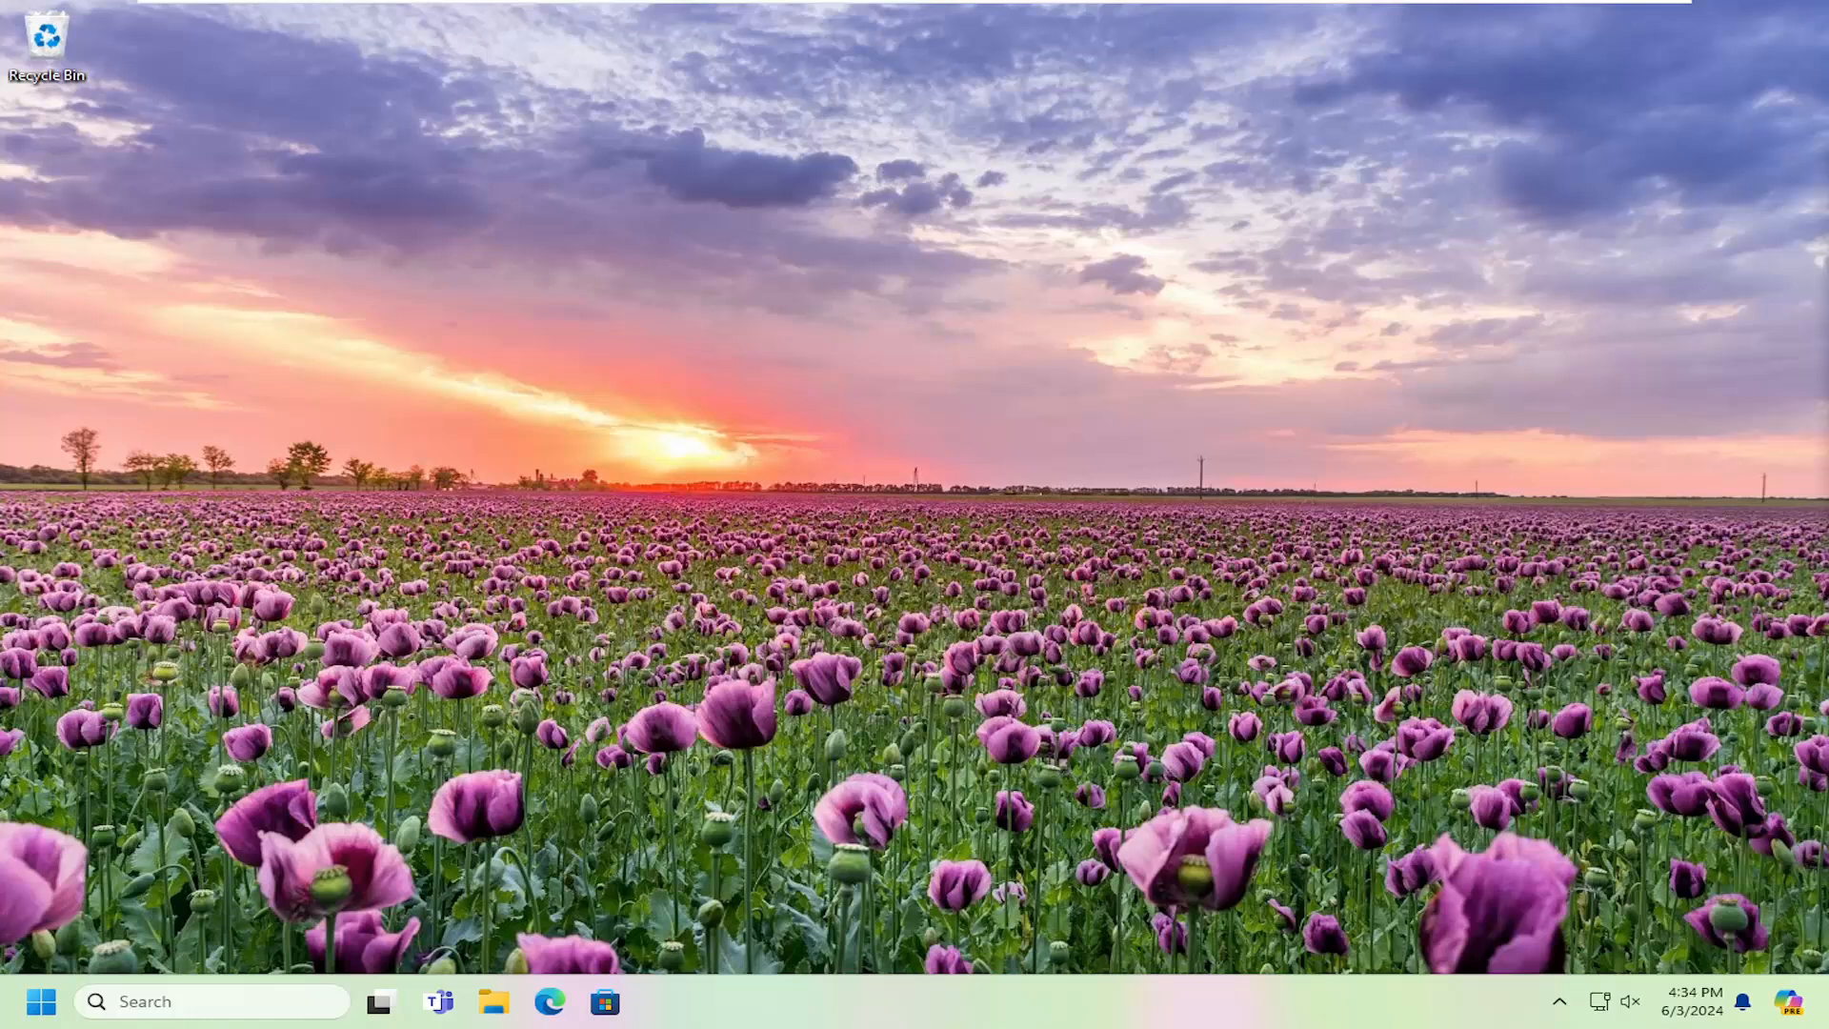
pyautogui.moveTo(853, 626)
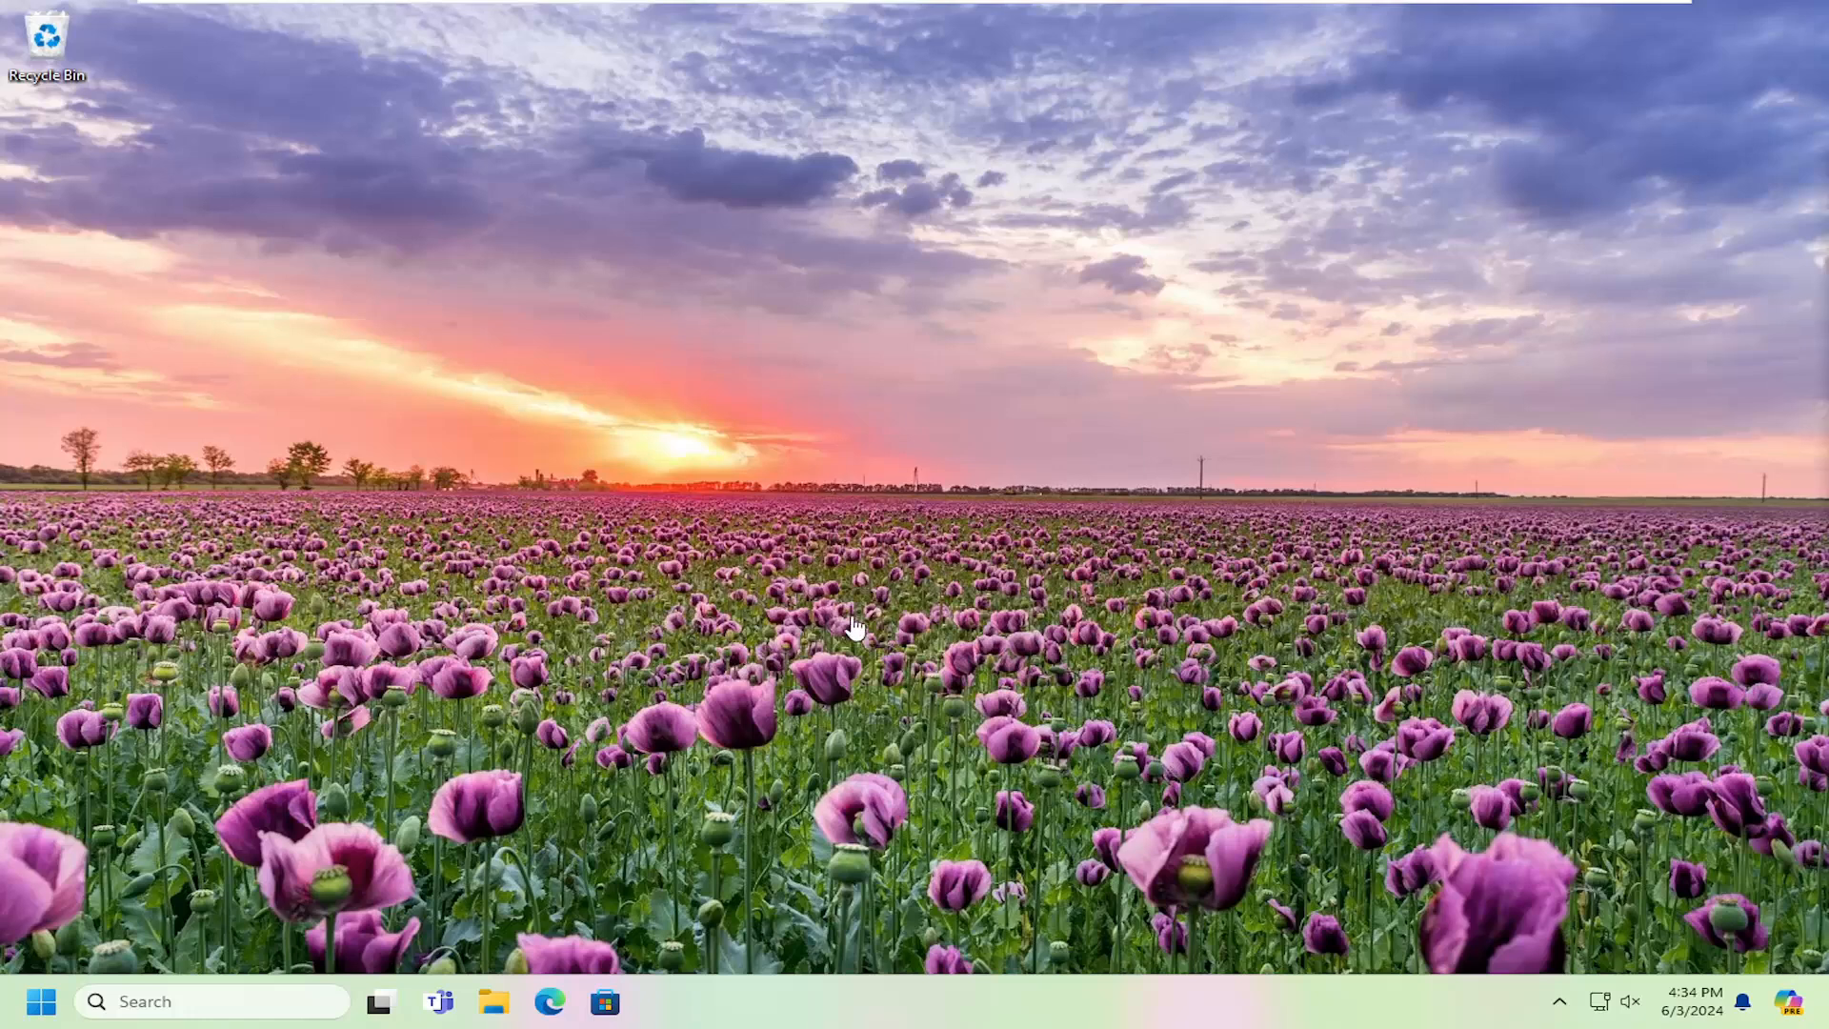
pyautogui.moveTo(880, 654)
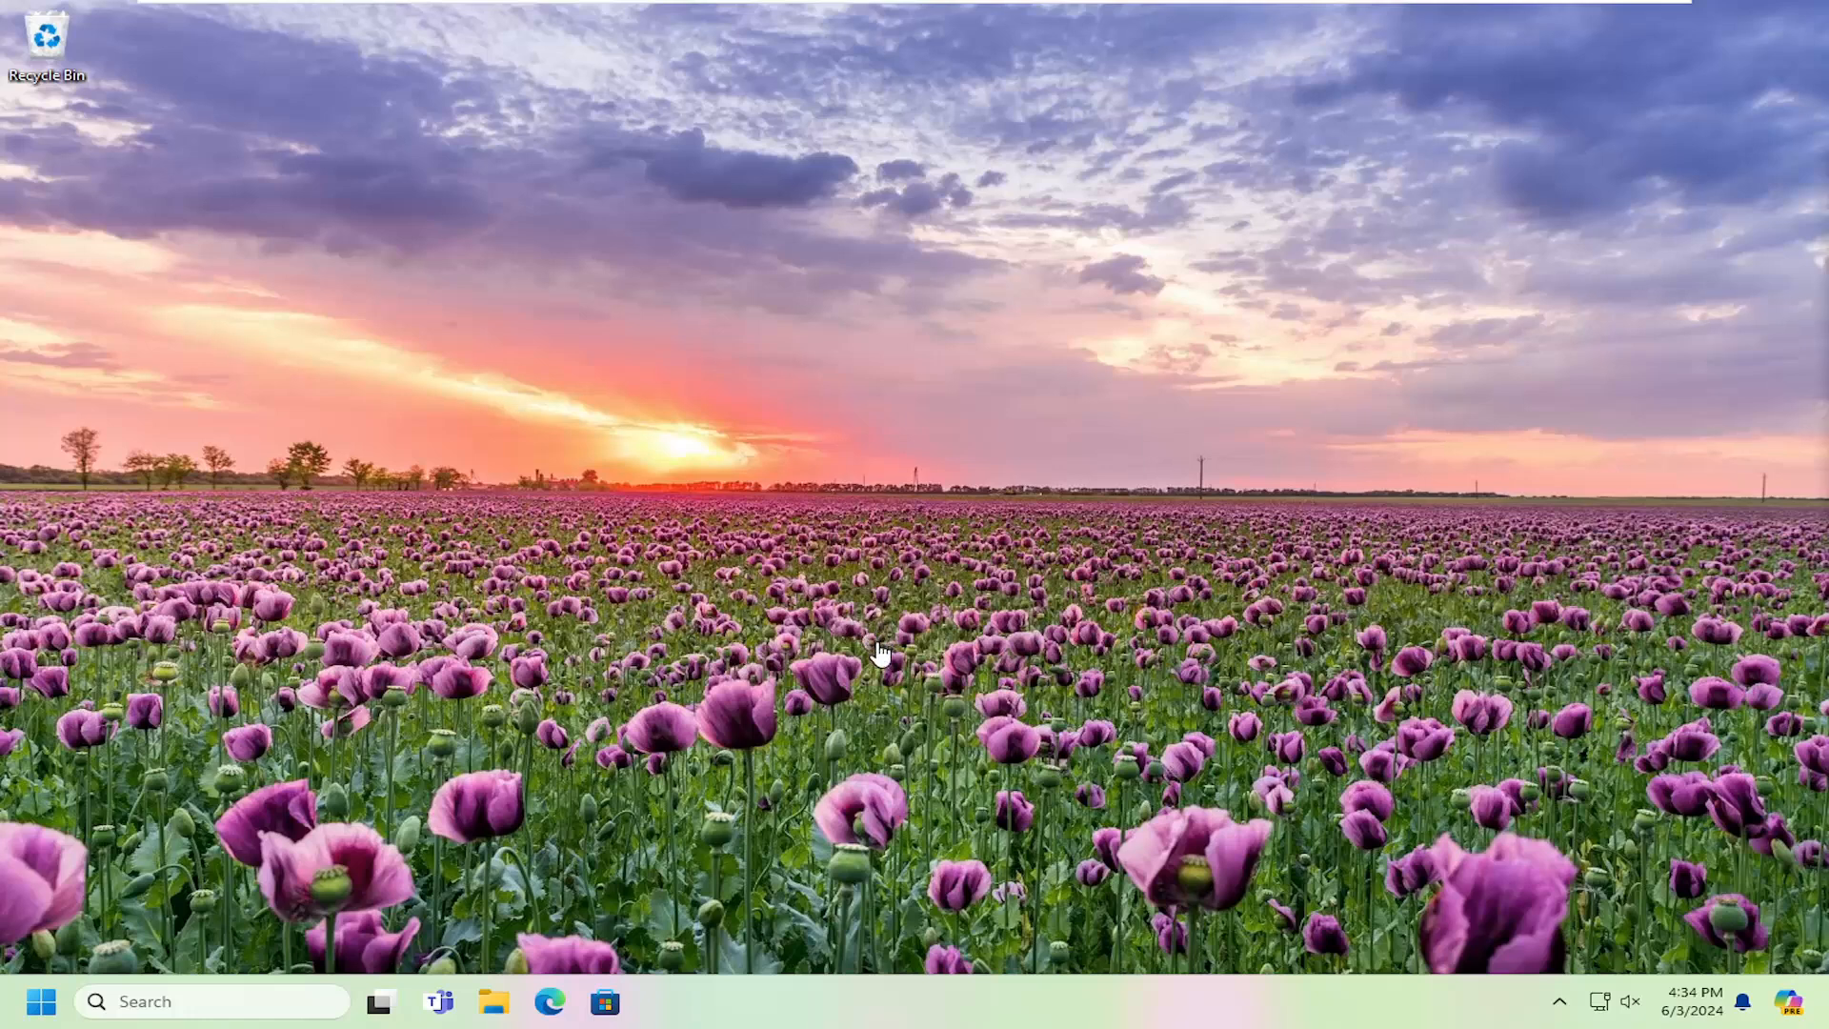
pyautogui.moveTo(804, 651)
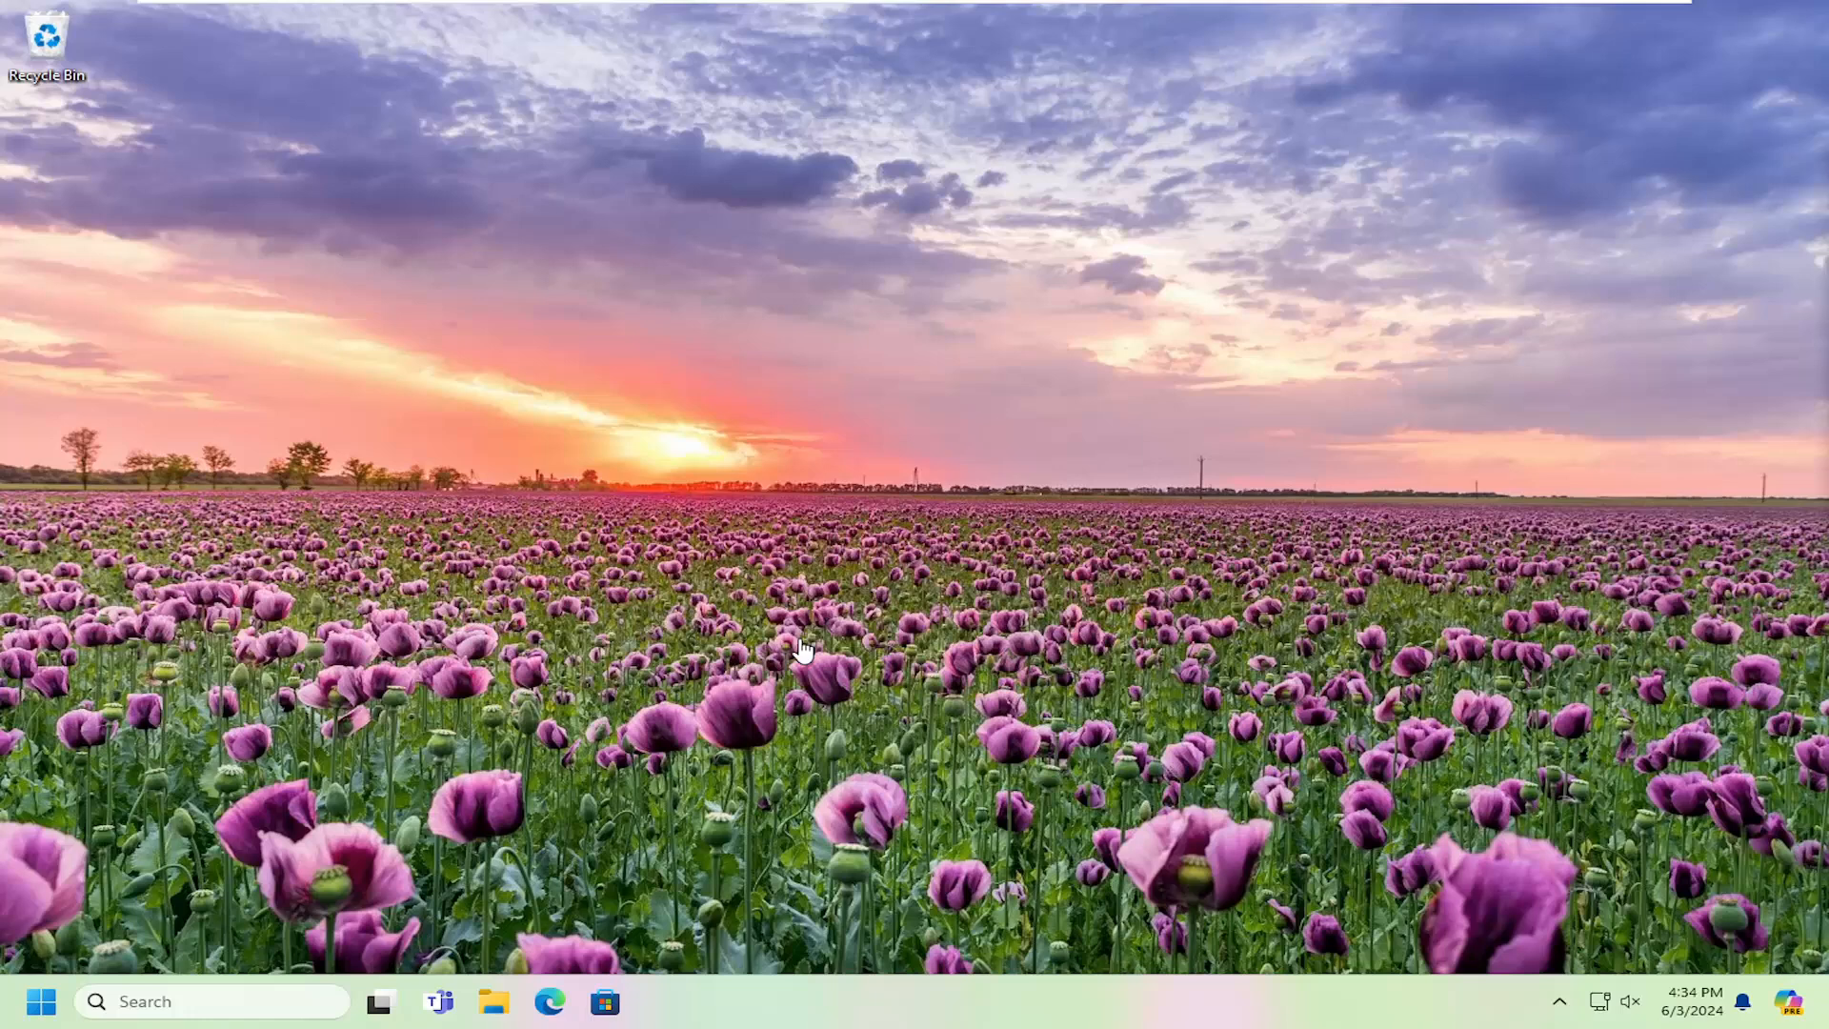
pyautogui.moveTo(99, 804)
pyautogui.write('s')
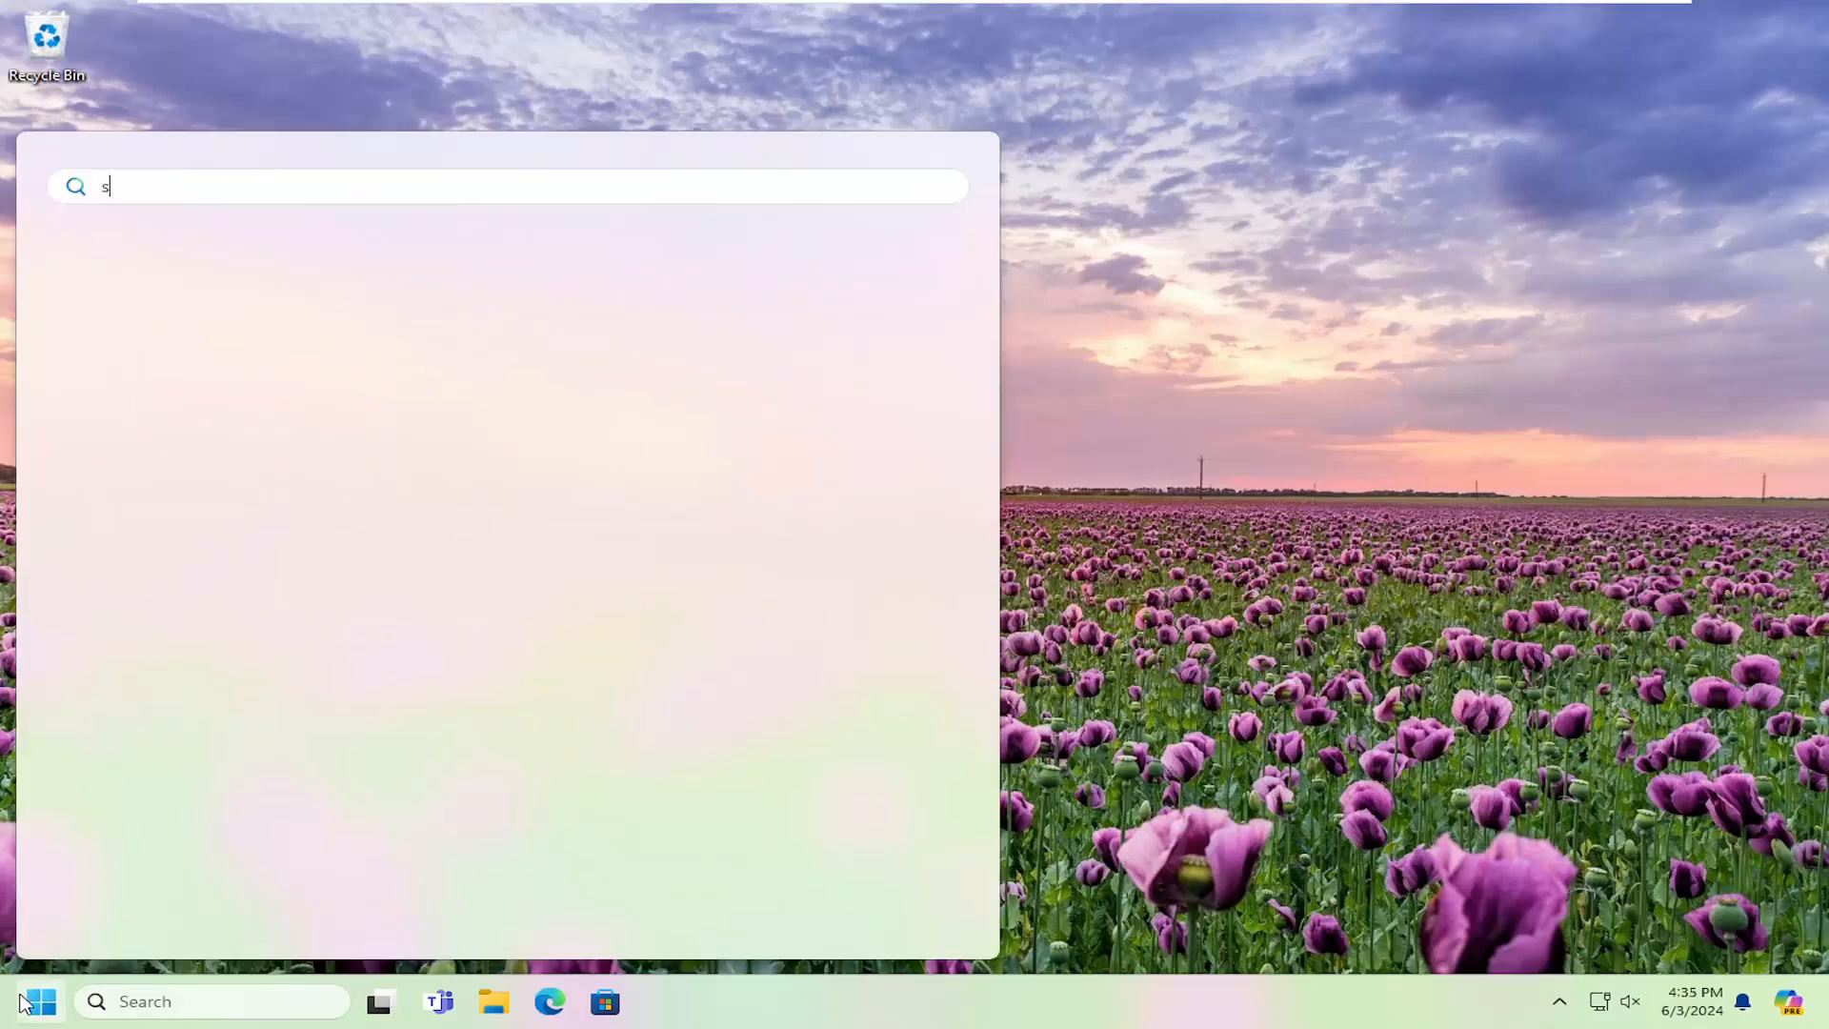
# Step: Finish typing 'security' in Windows Search and launch Windows Security
pyautogui.write('ecurity')
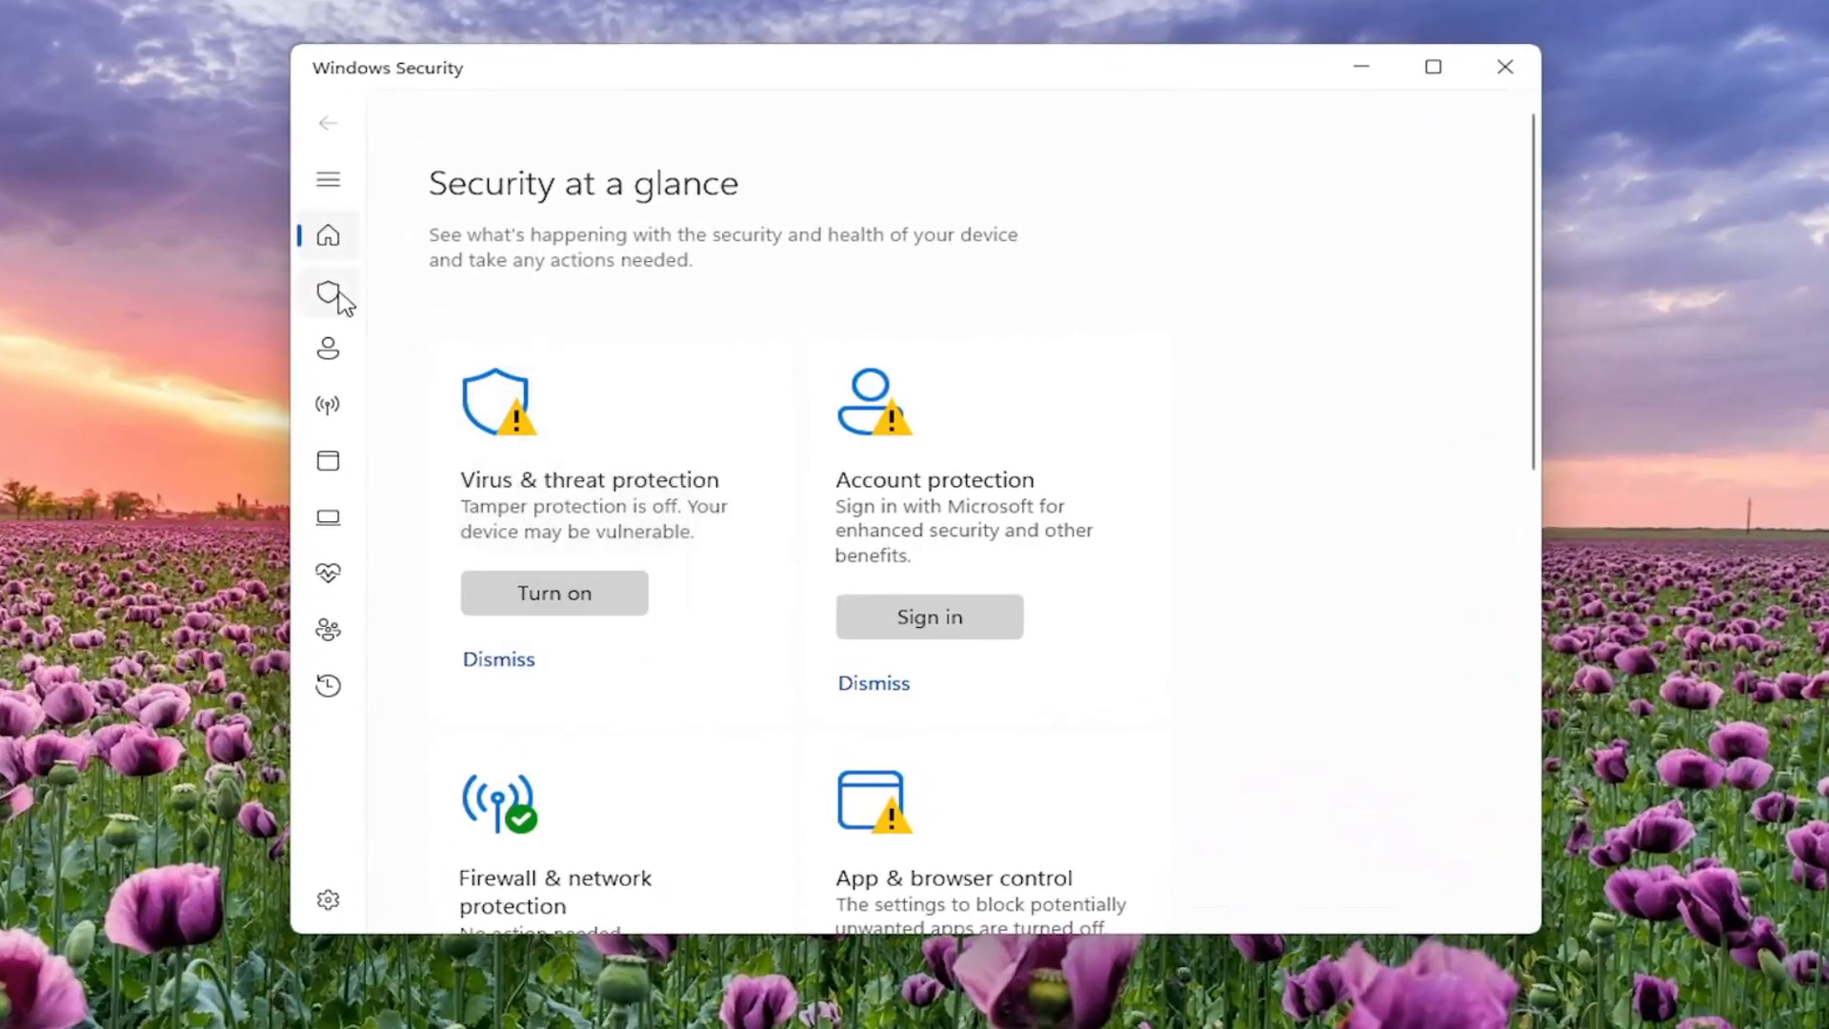
# Step: Navigate via the expanded menu to the Virus & threat protection page
pyautogui.click(328, 179)
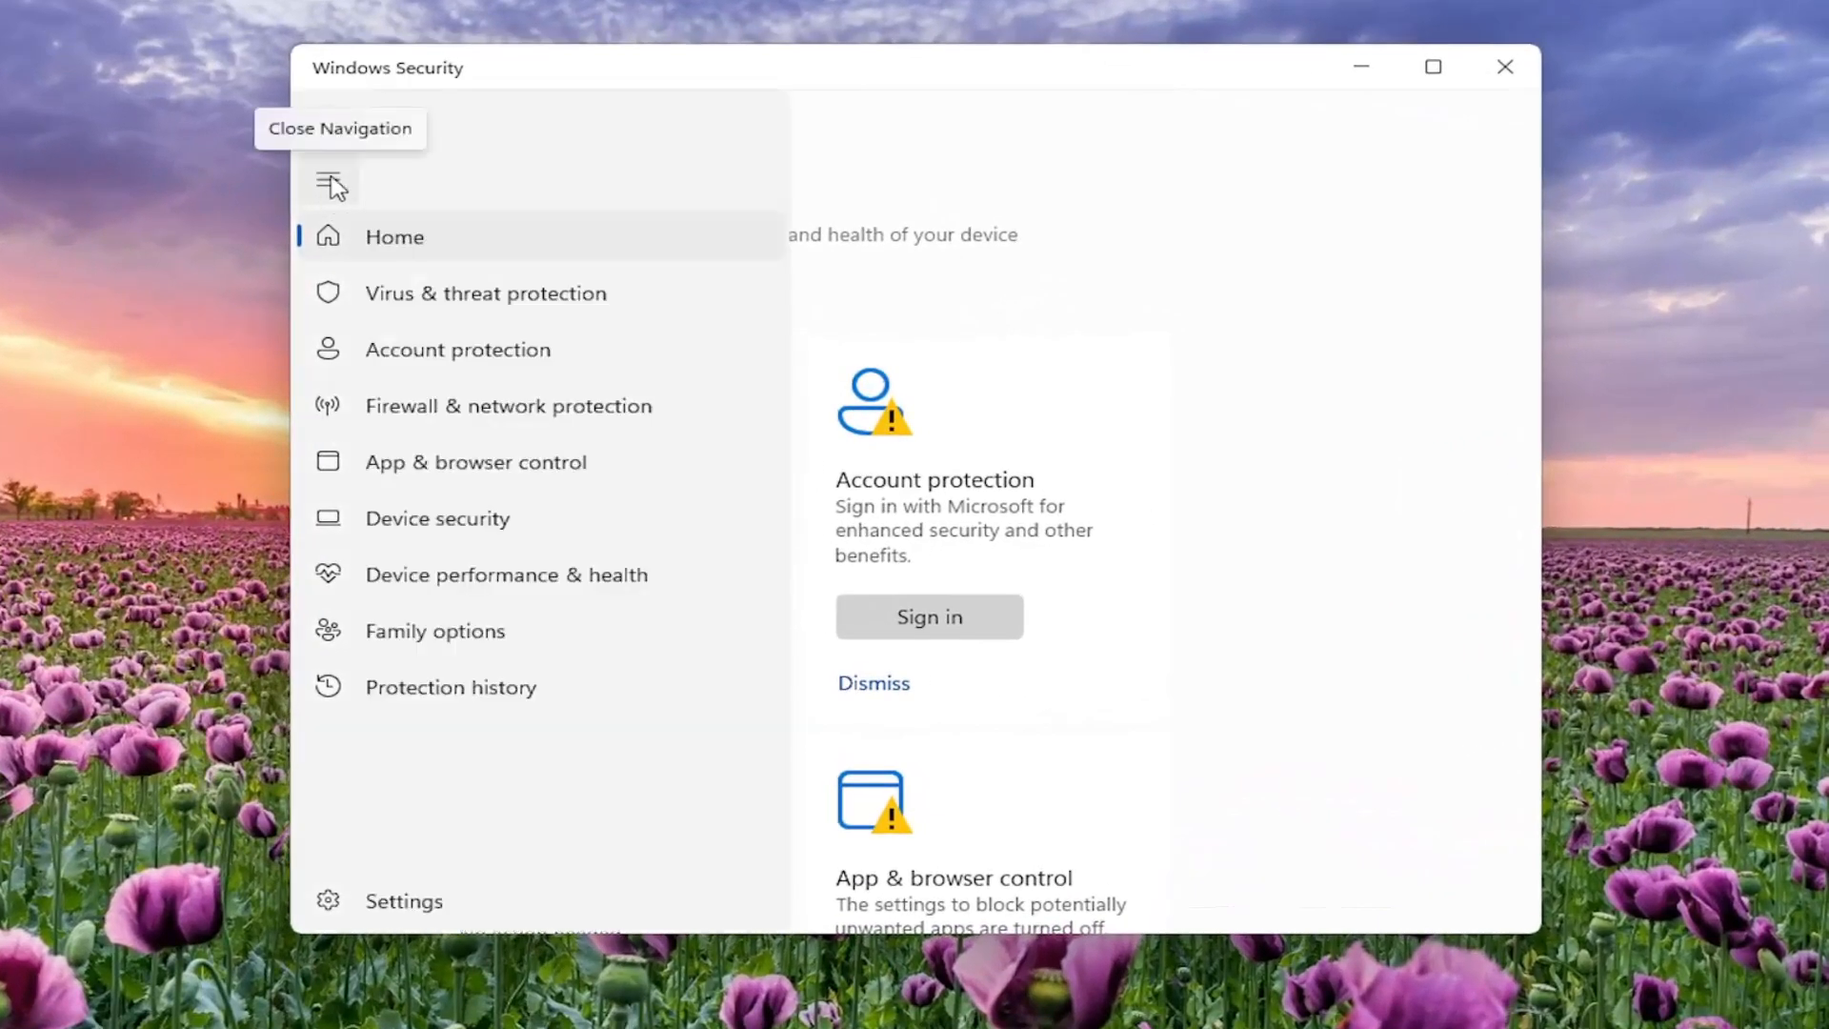
pyautogui.moveTo(364, 221)
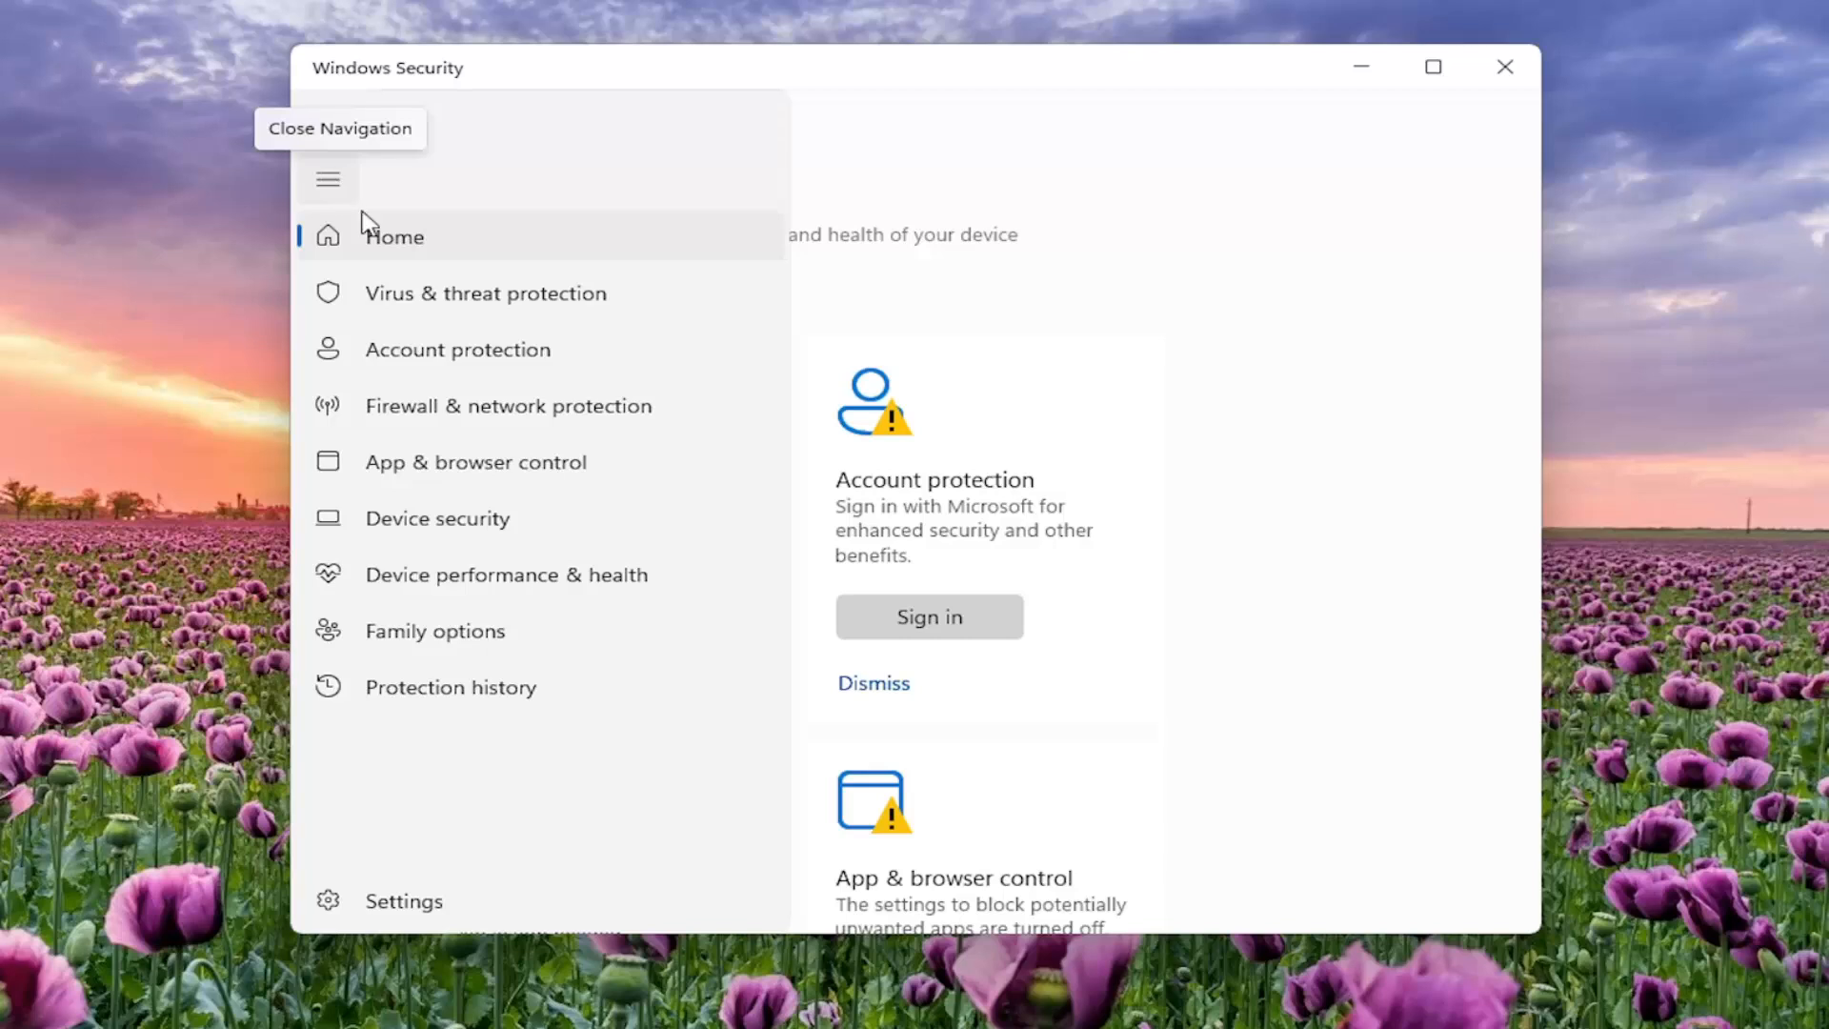
pyautogui.moveTo(438, 303)
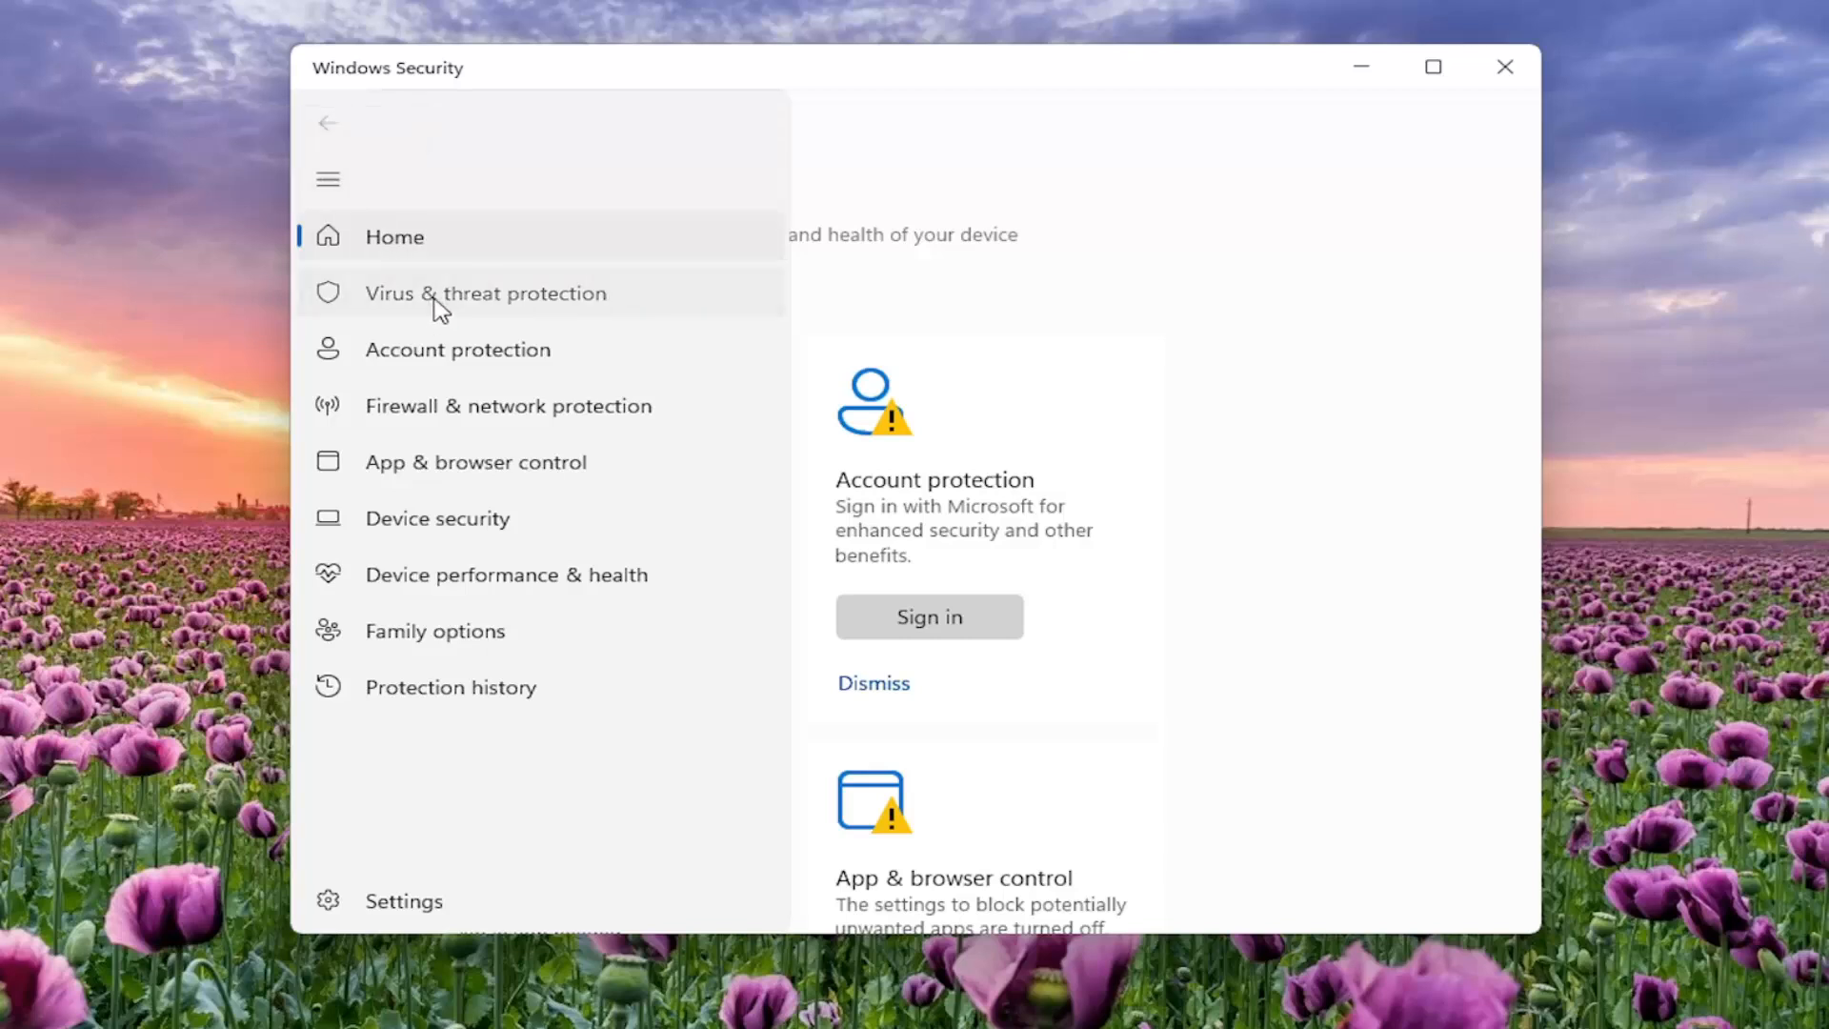
pyautogui.click(486, 293)
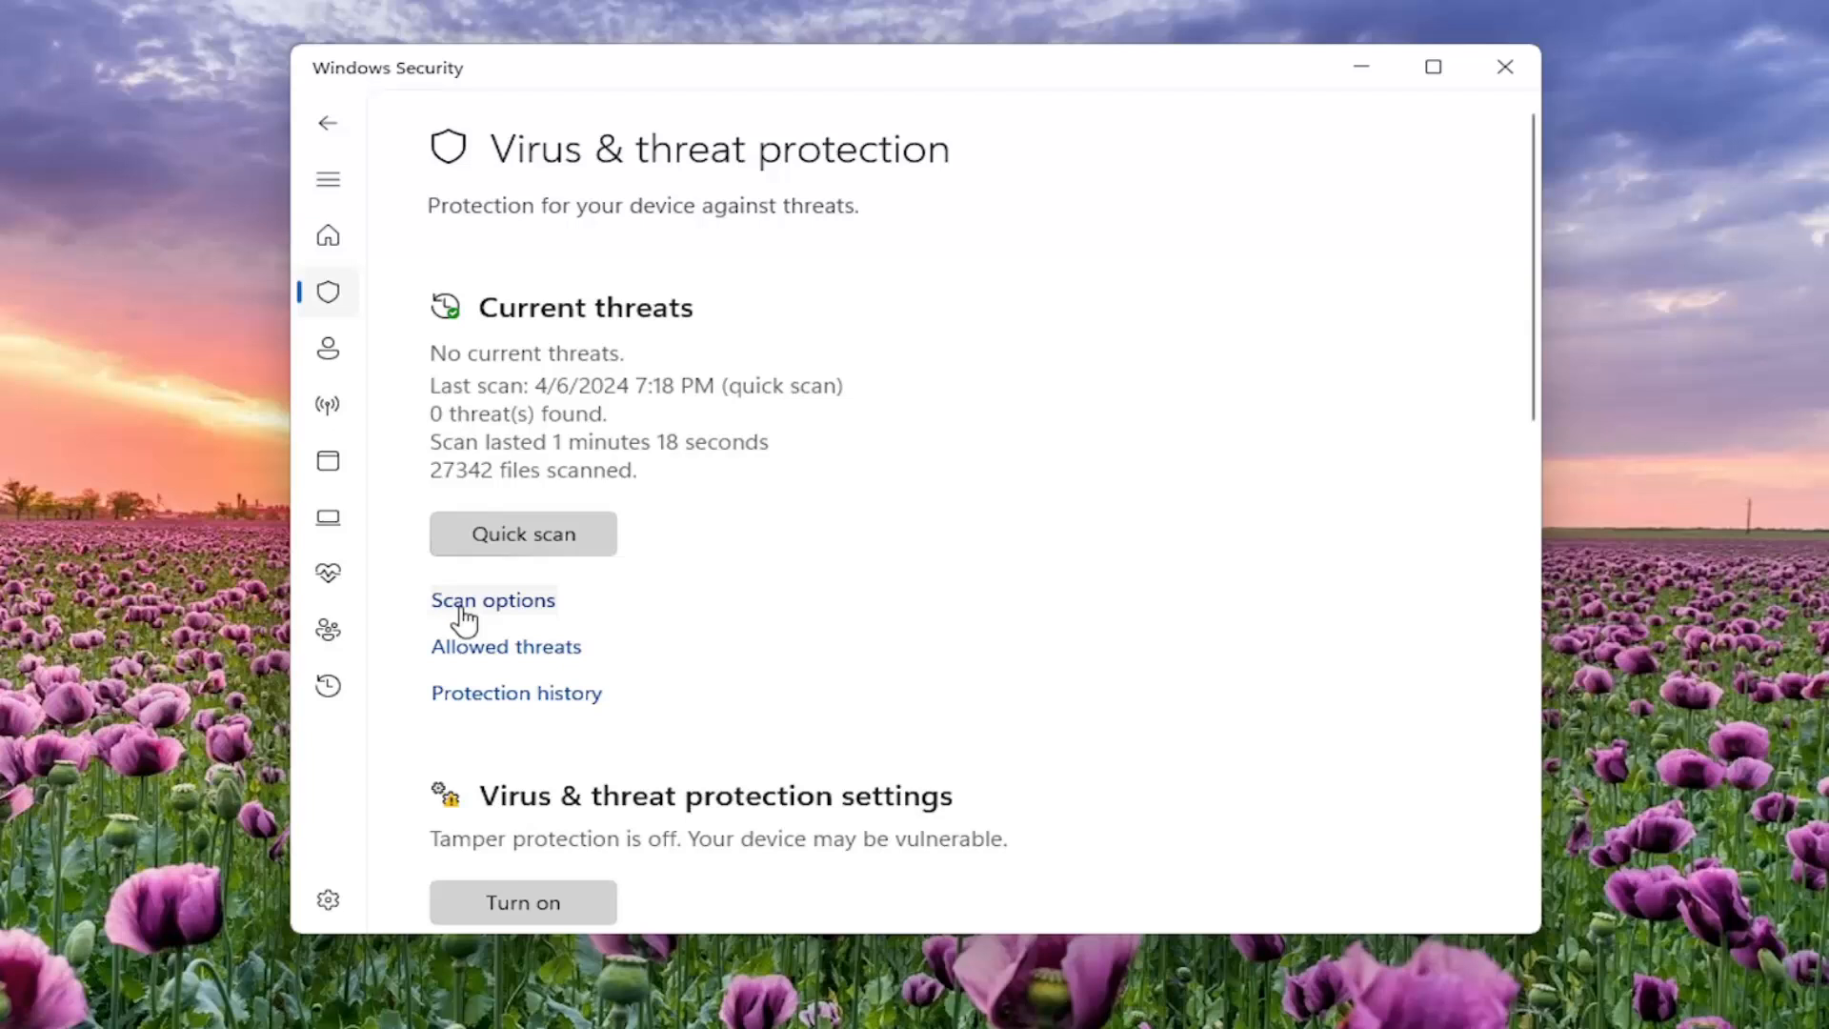
# Step: Review the scan types in Scan options, keep Quick scan selected and start it
pyautogui.click(491, 600)
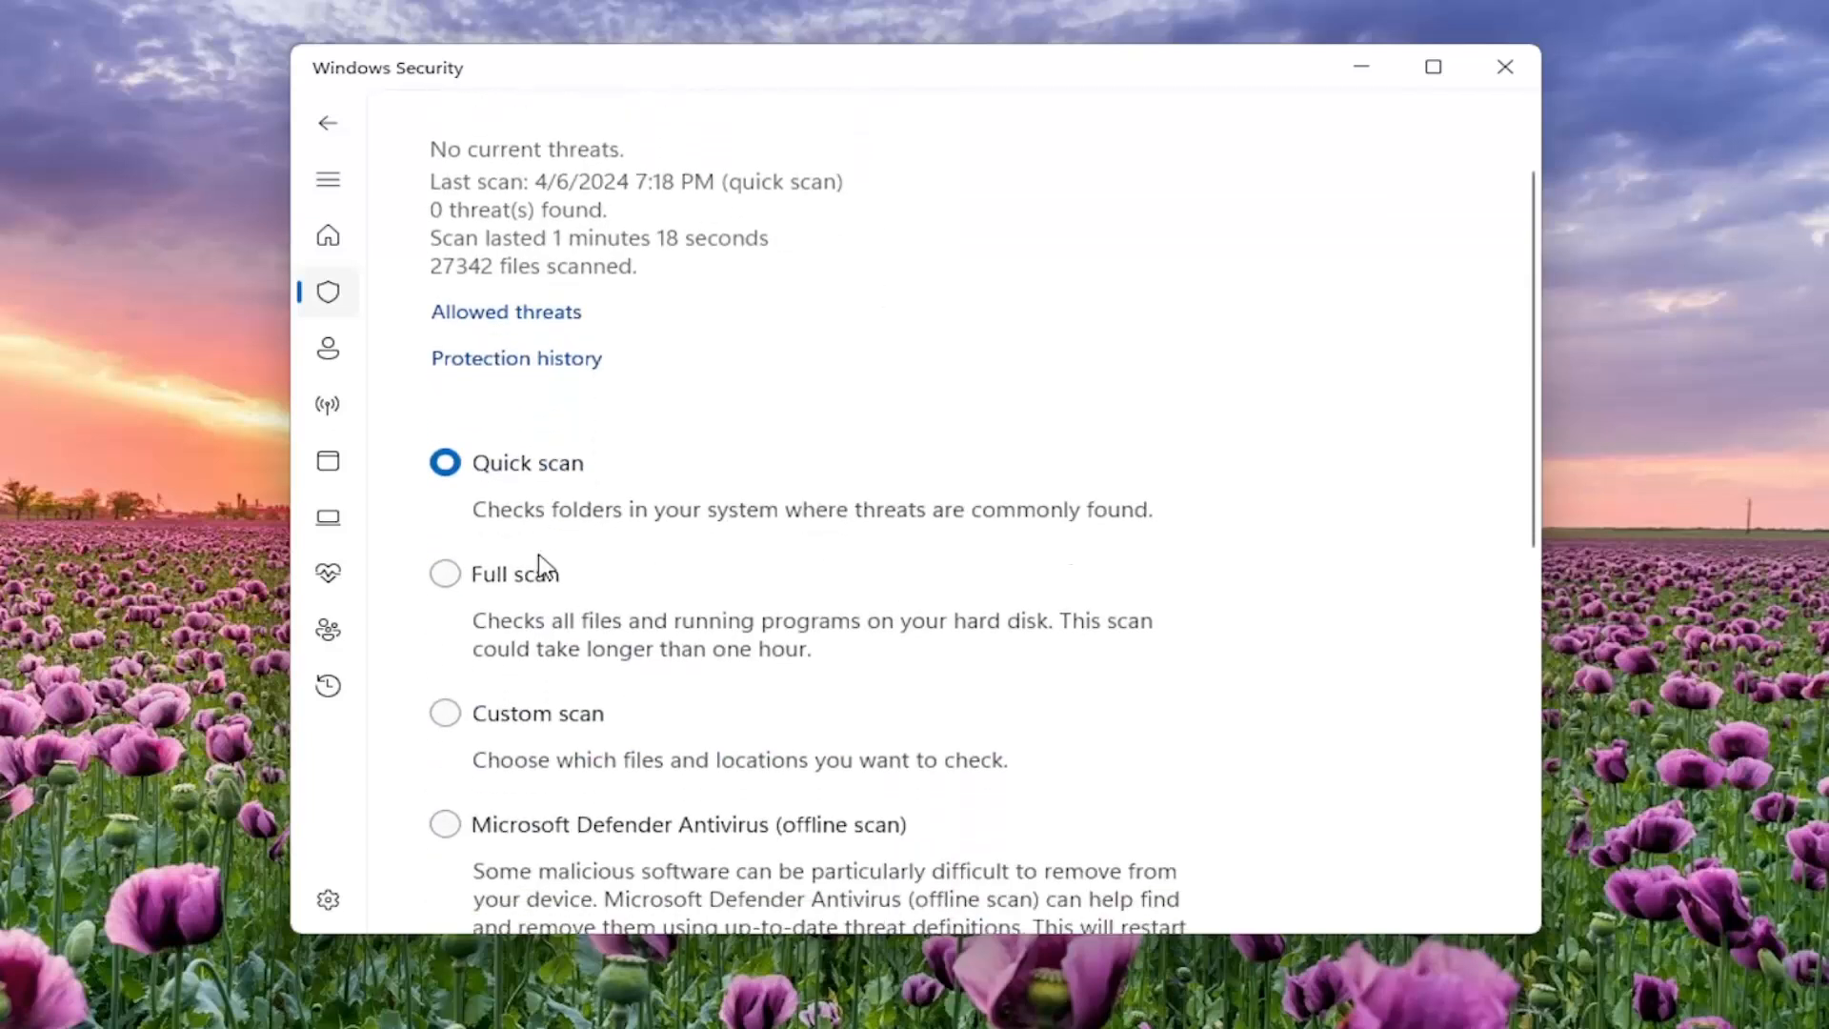
pyautogui.scroll(-3)
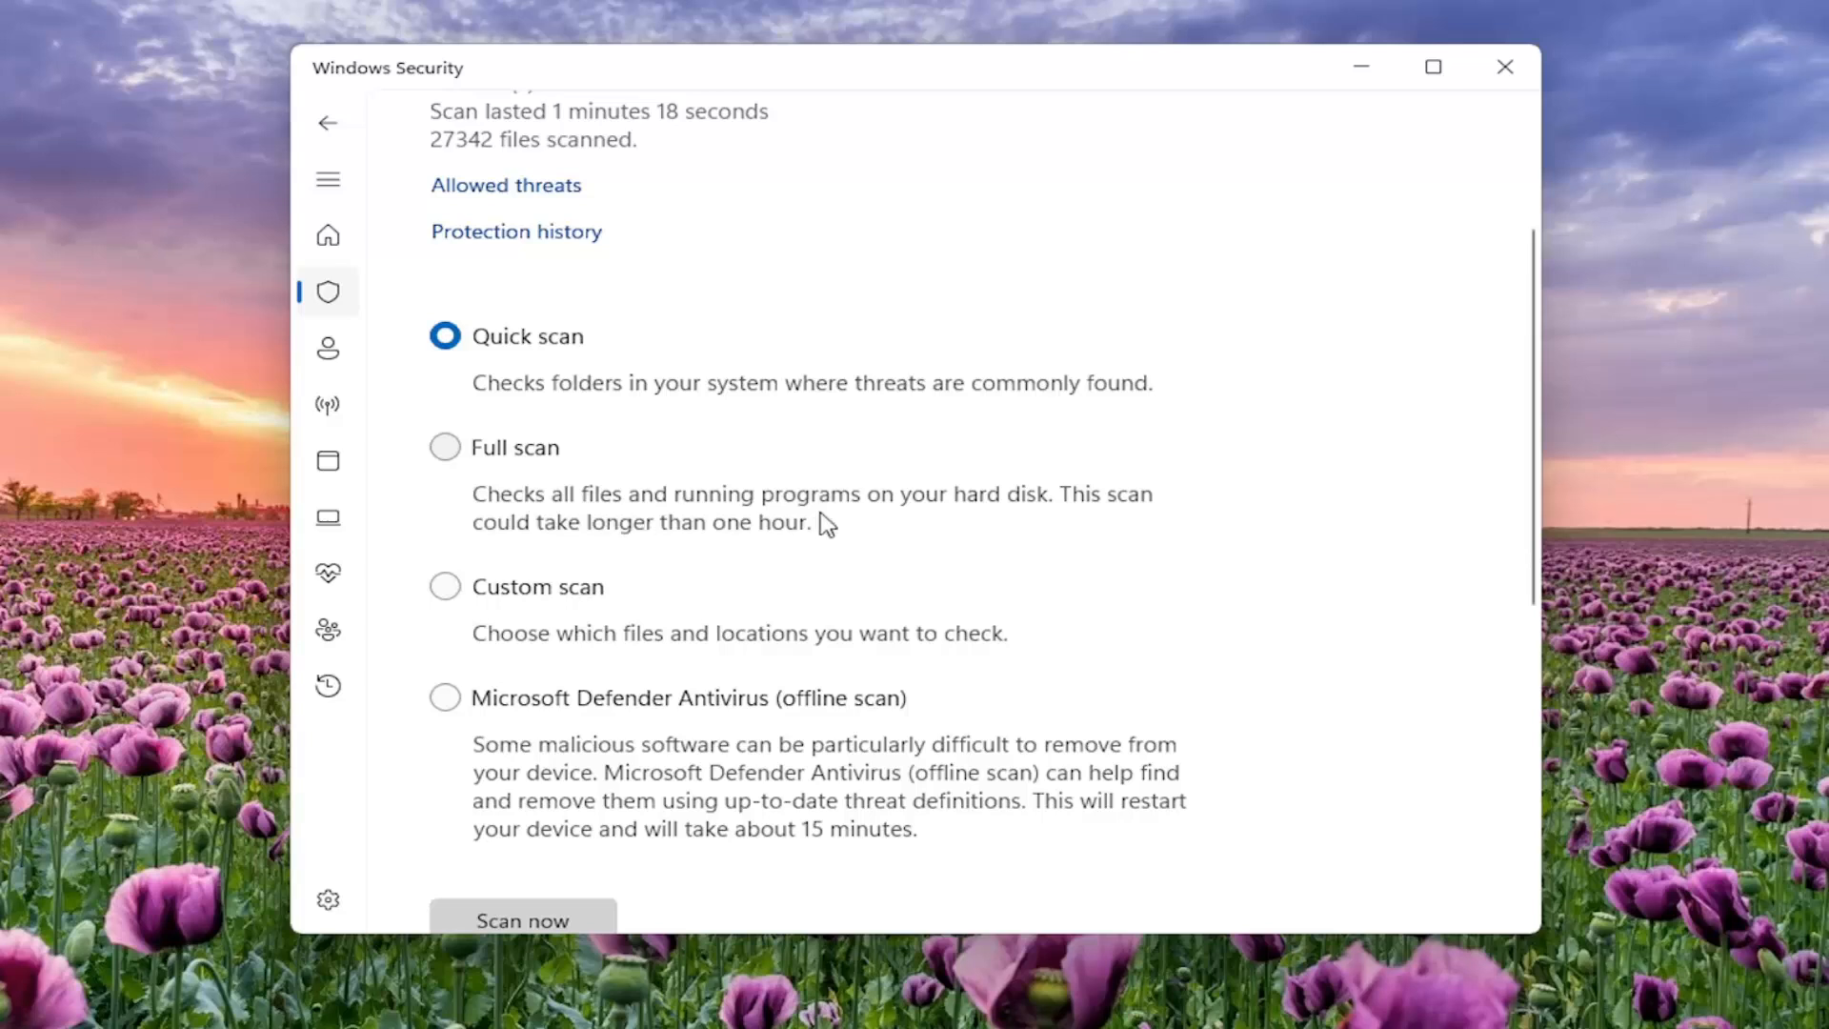
pyautogui.moveTo(638, 543)
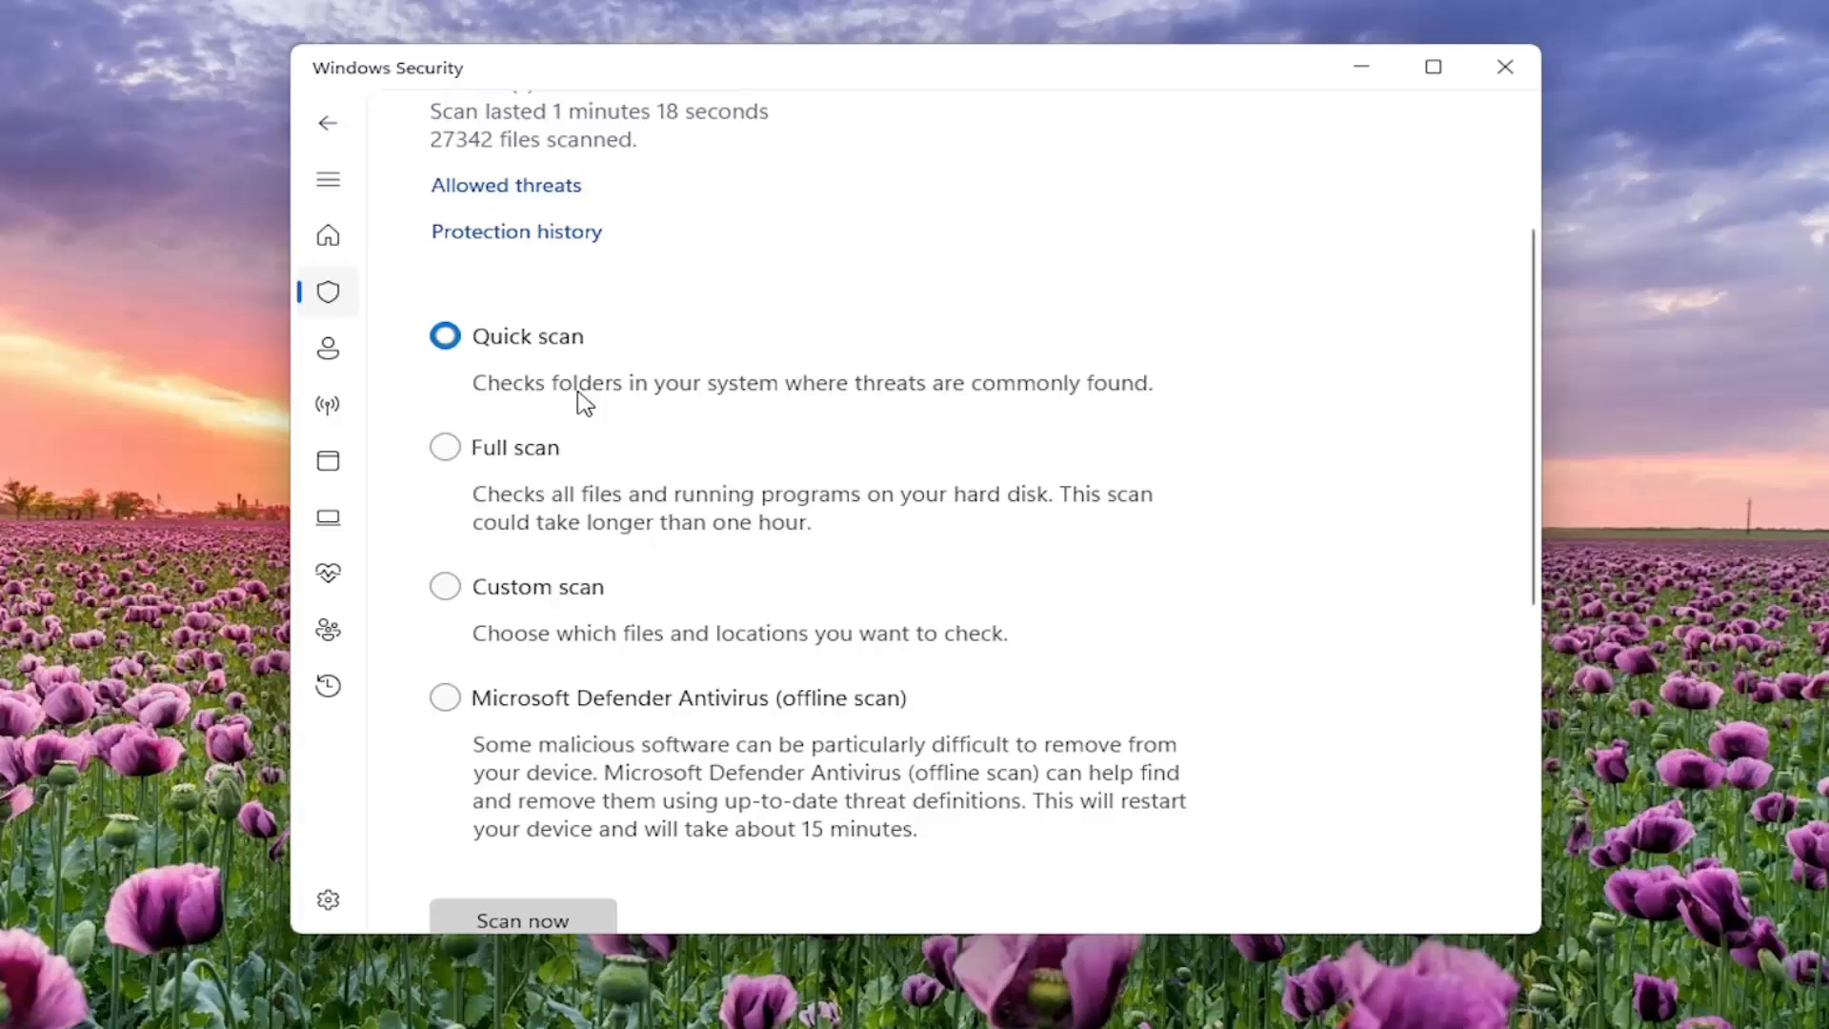
pyautogui.moveTo(685, 400)
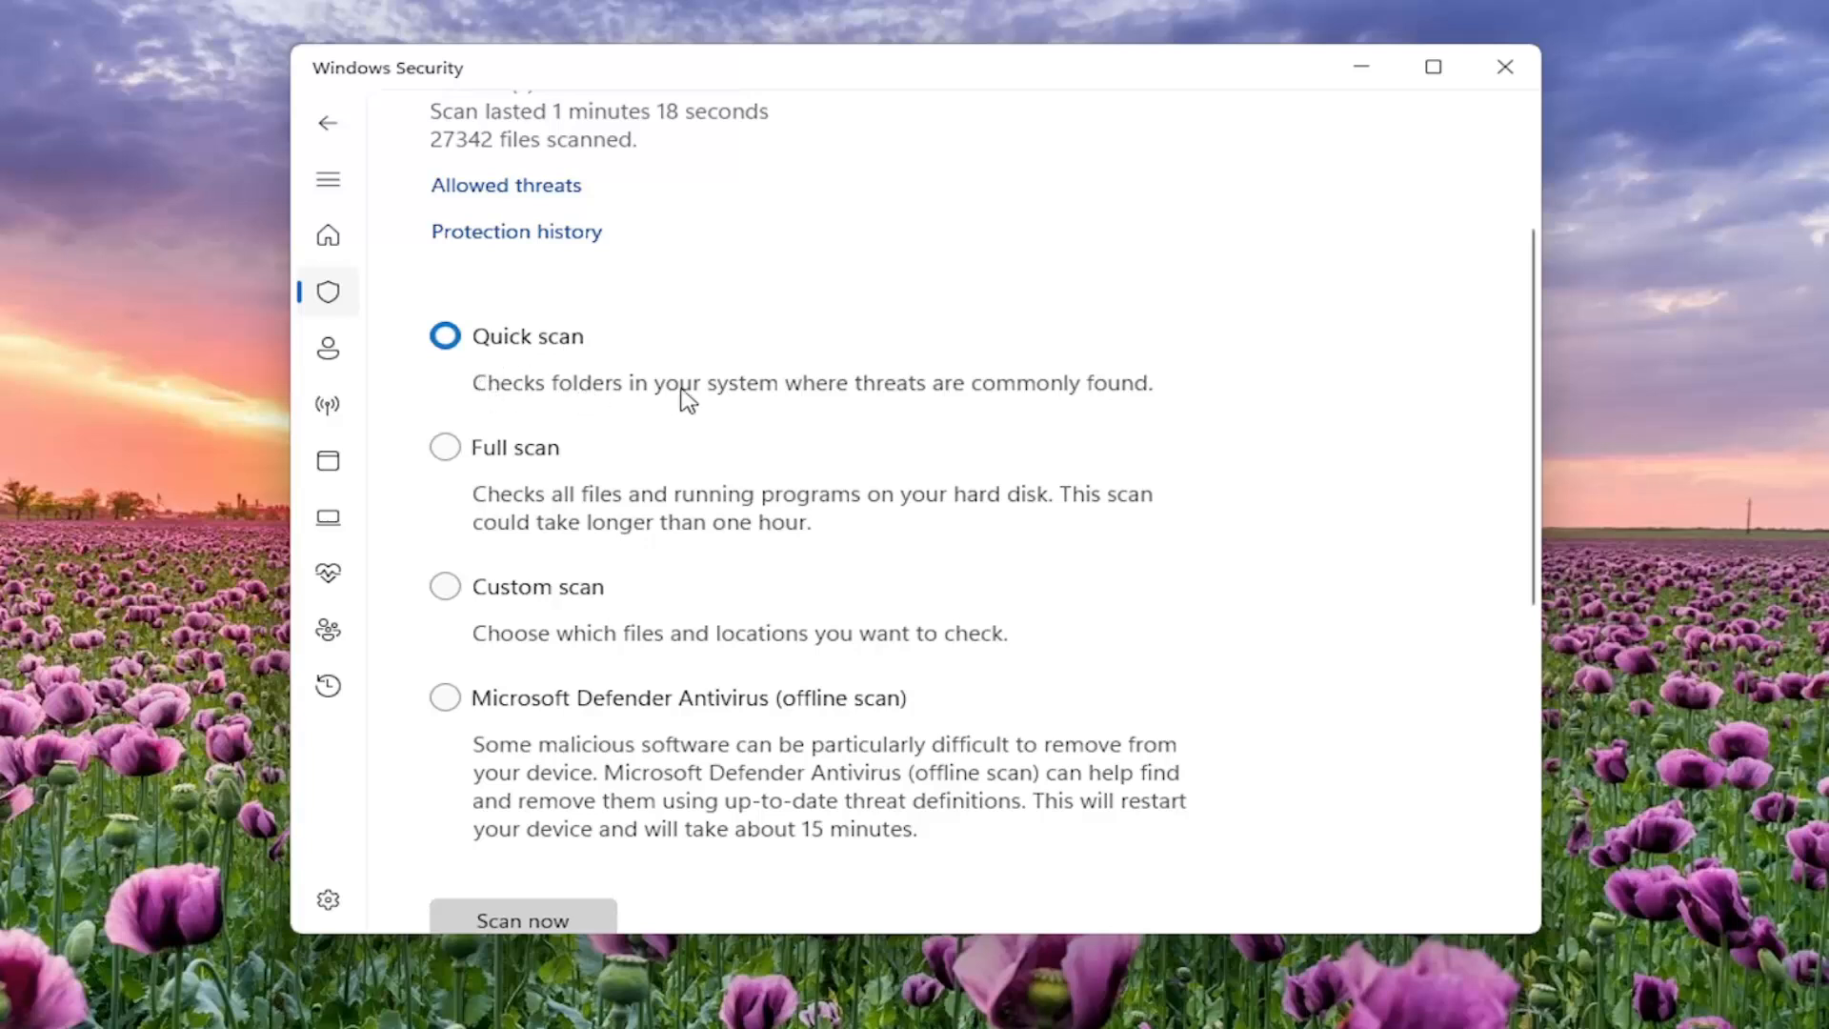
pyautogui.moveTo(1059, 398)
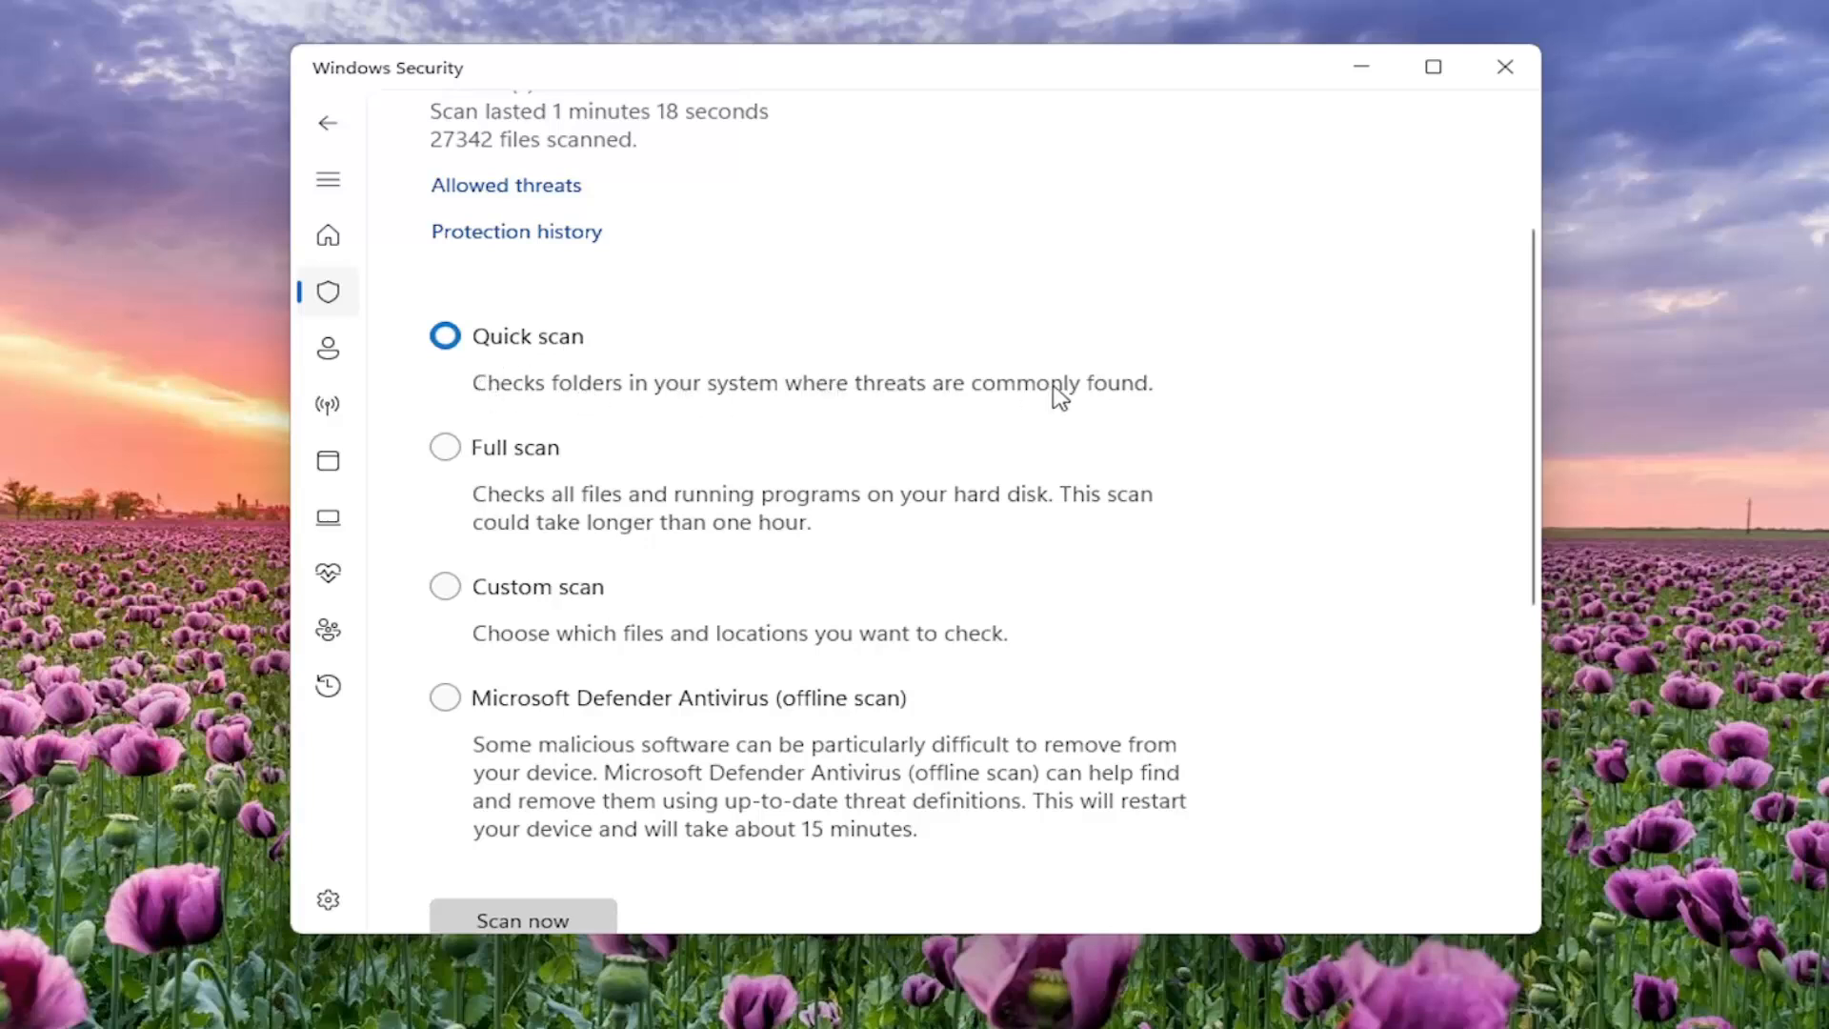
pyautogui.moveTo(444, 587)
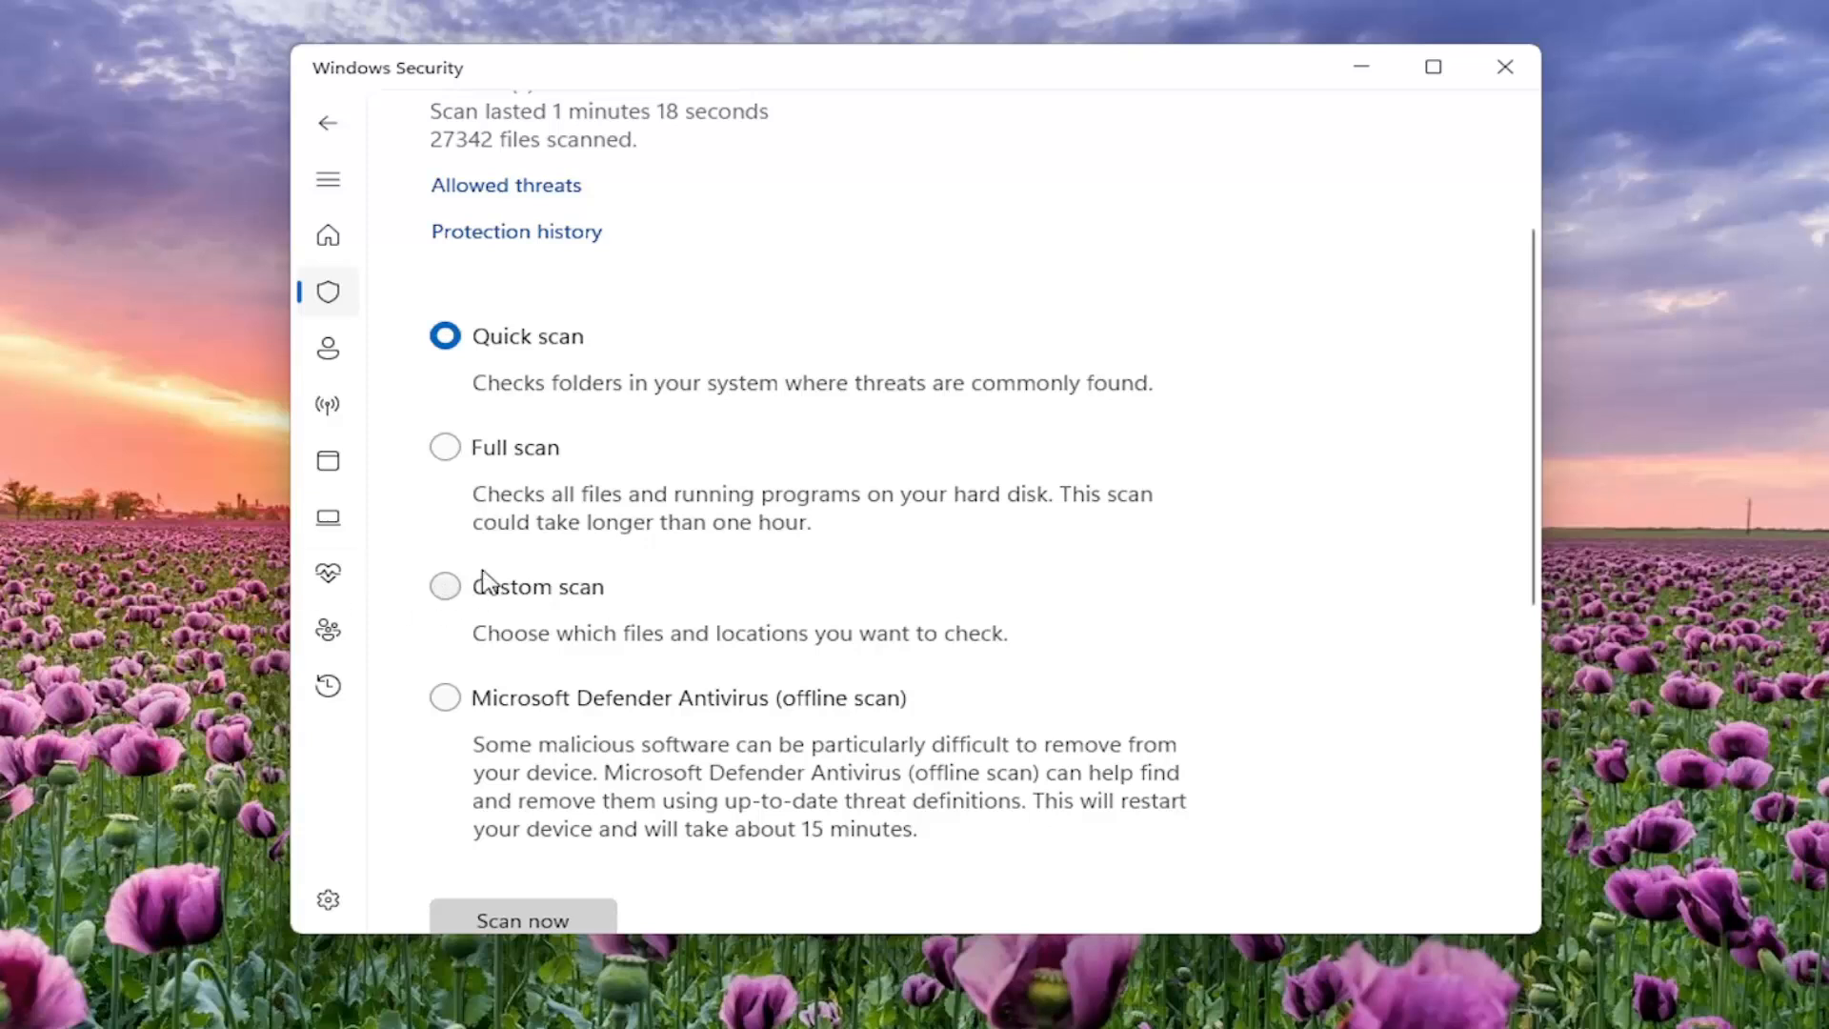
pyautogui.scroll(-3)
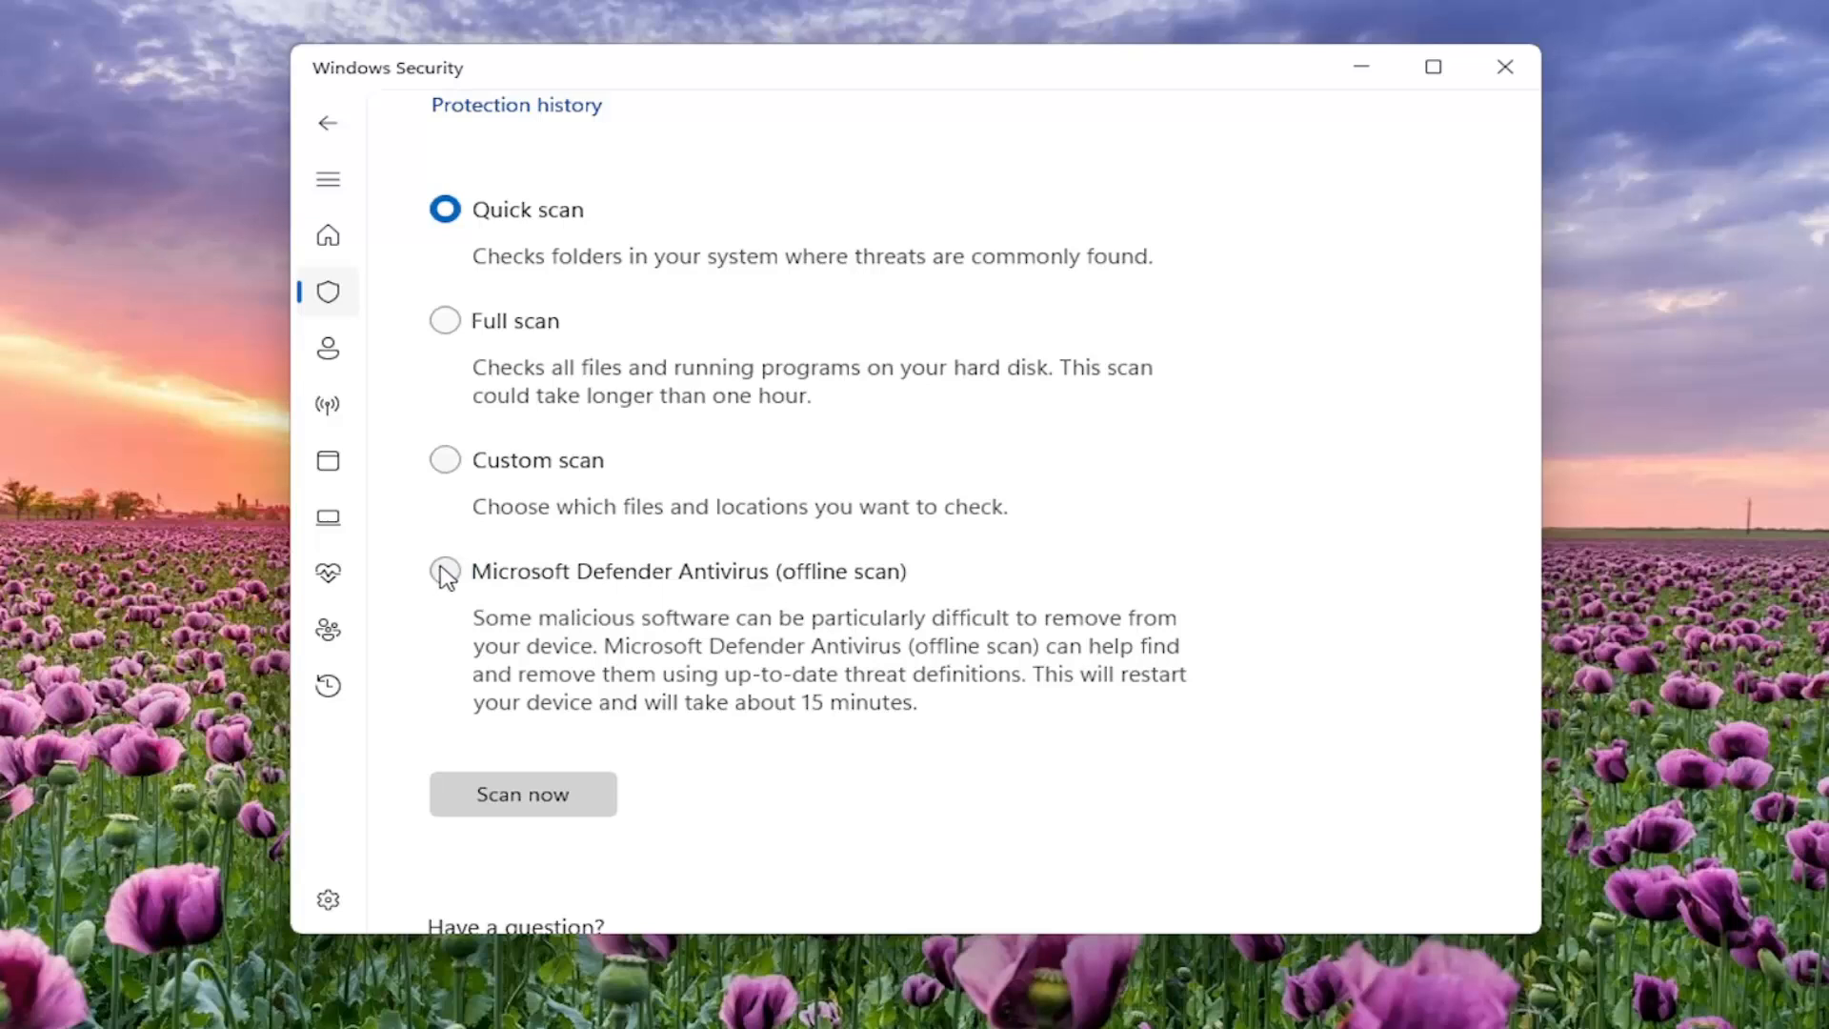
pyautogui.moveTo(678, 610)
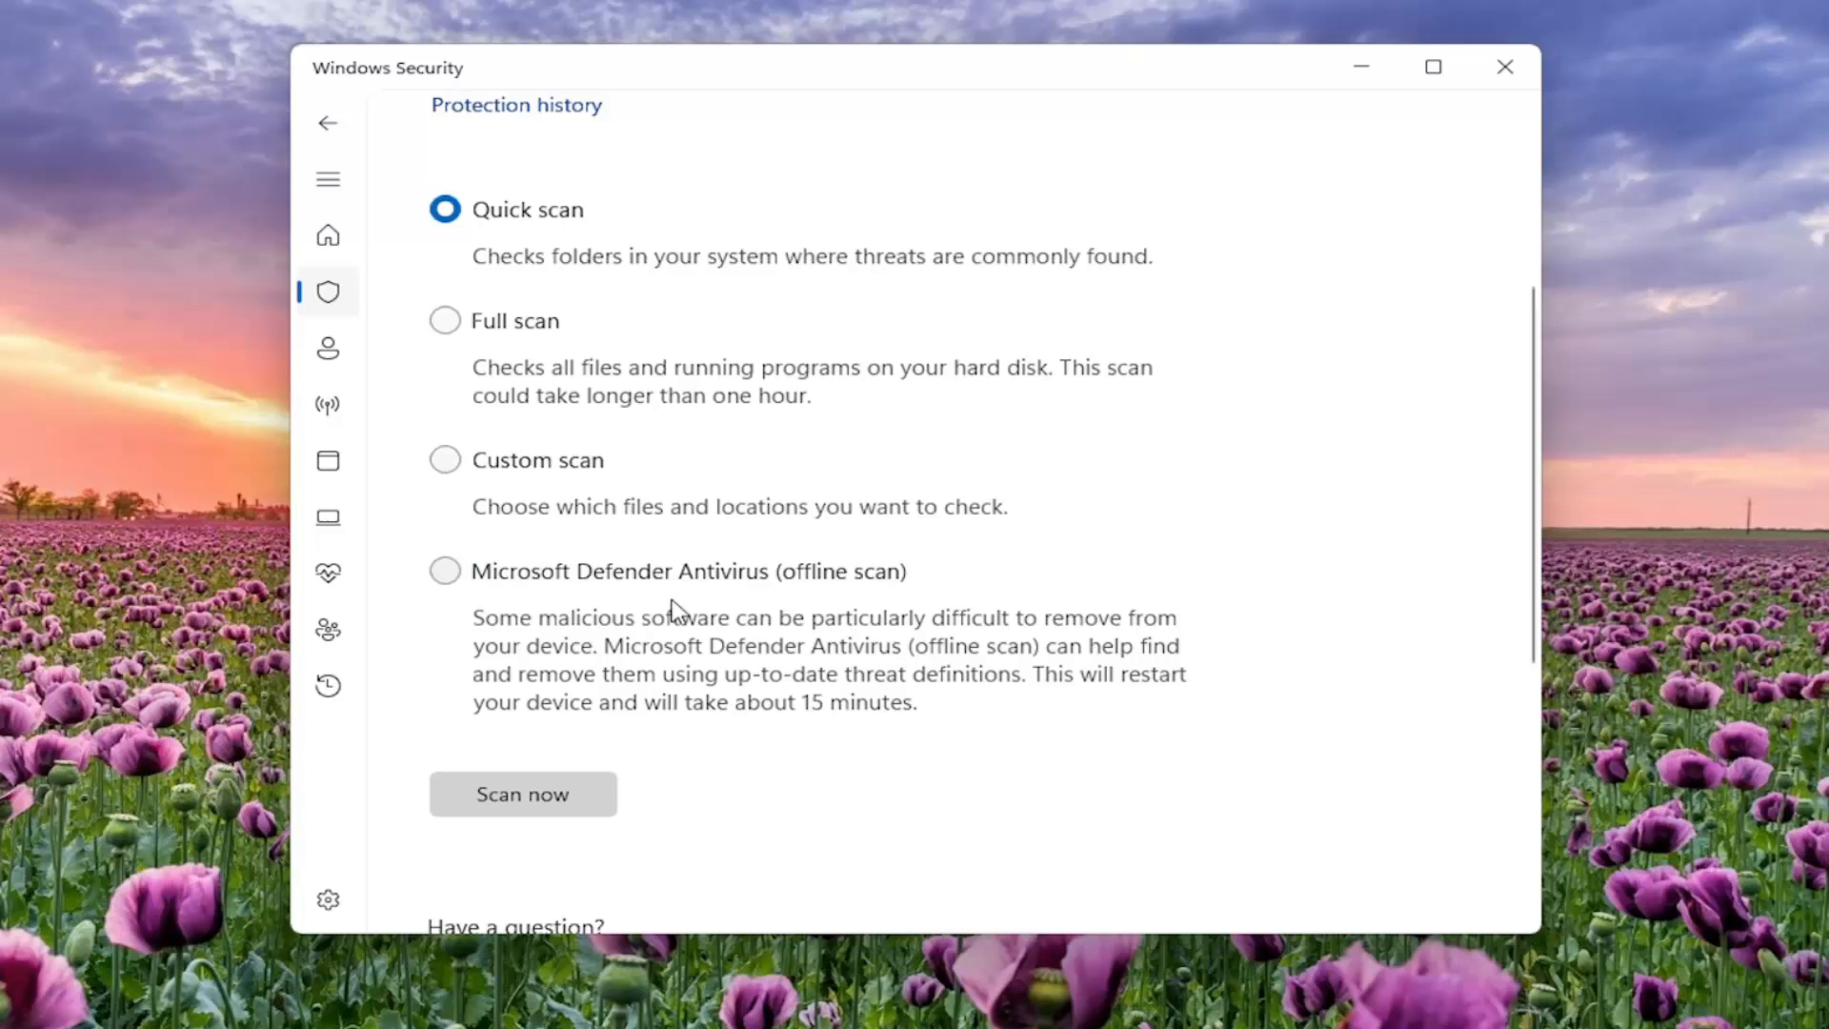
pyautogui.moveTo(758, 627)
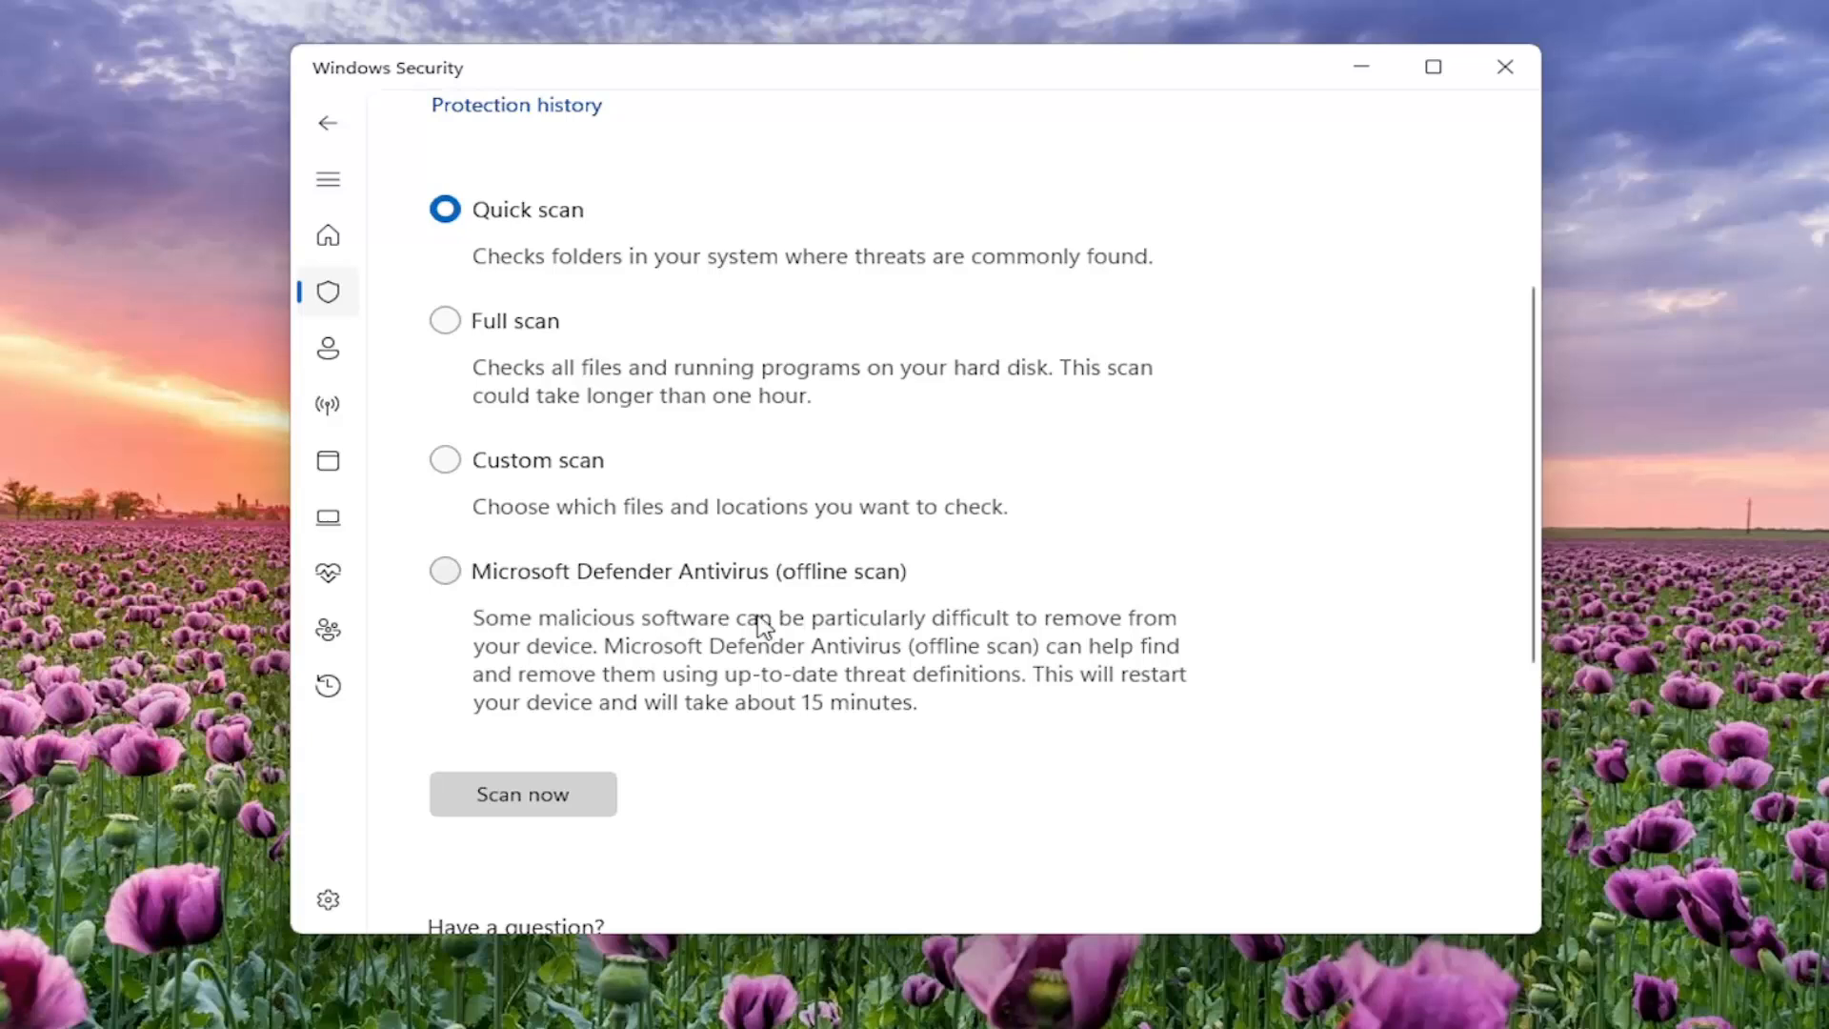
pyautogui.moveTo(627, 676)
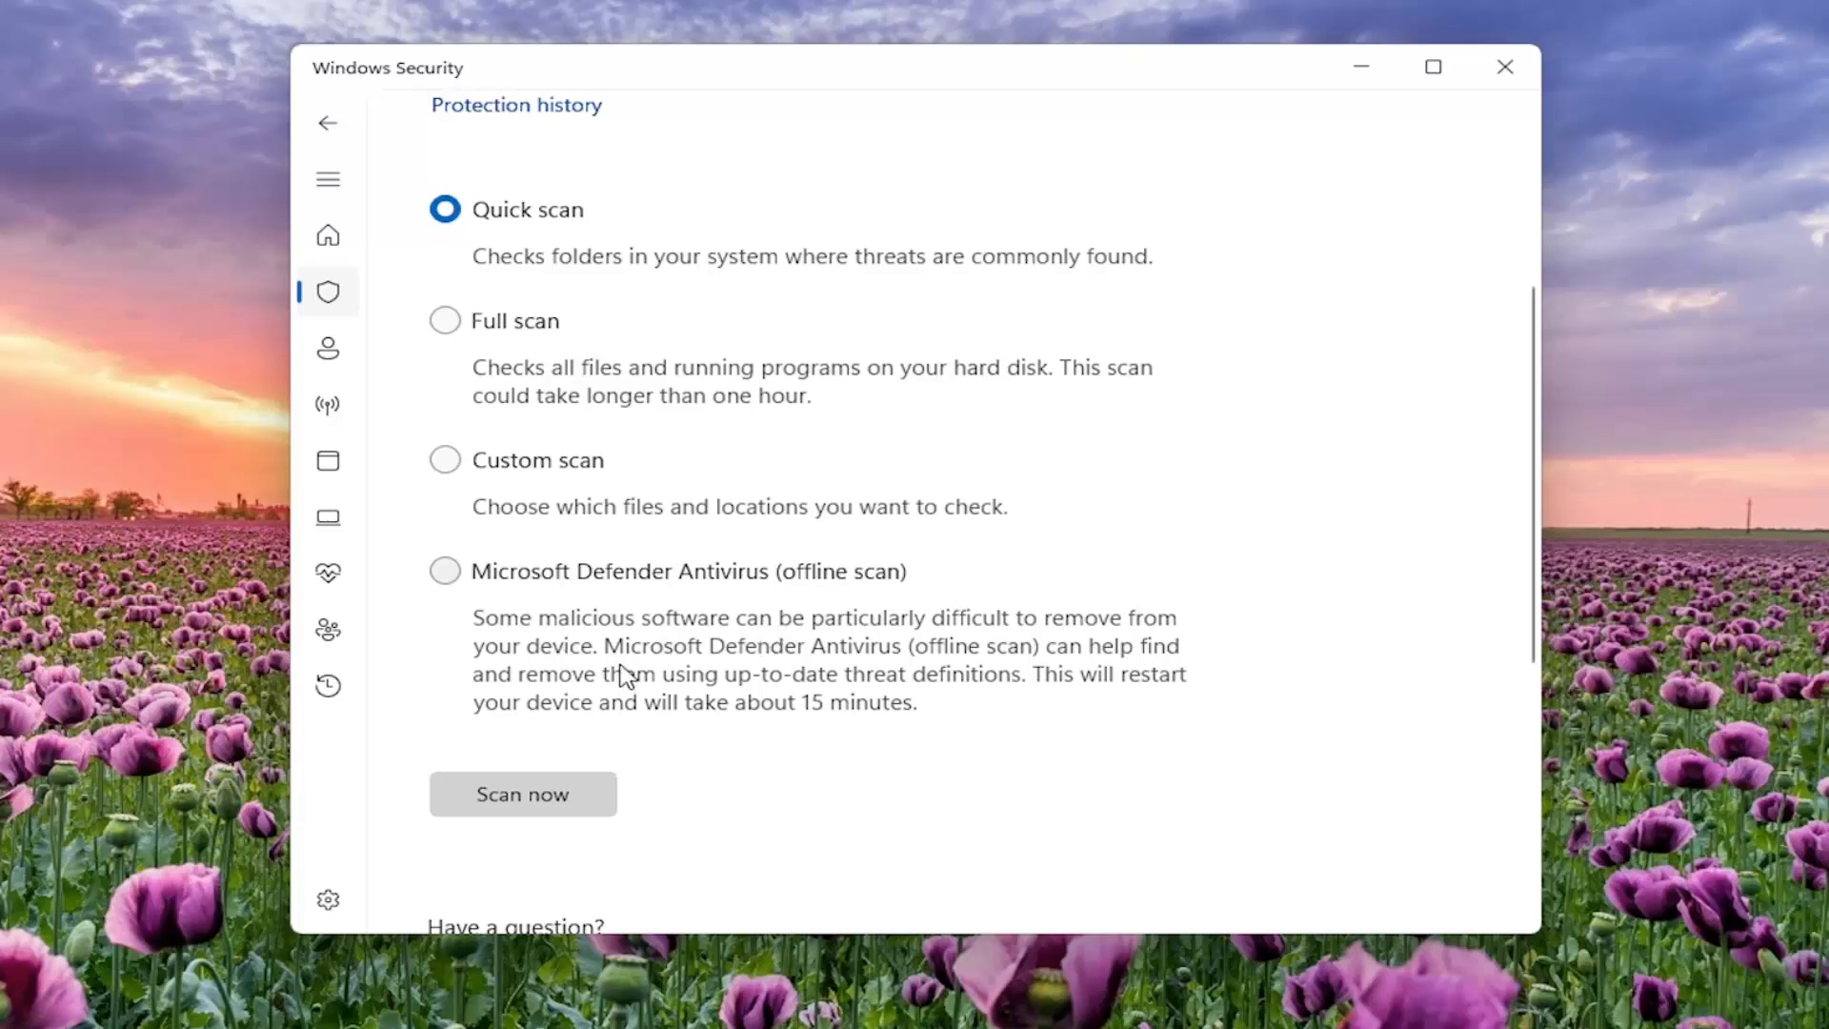
pyautogui.moveTo(983, 665)
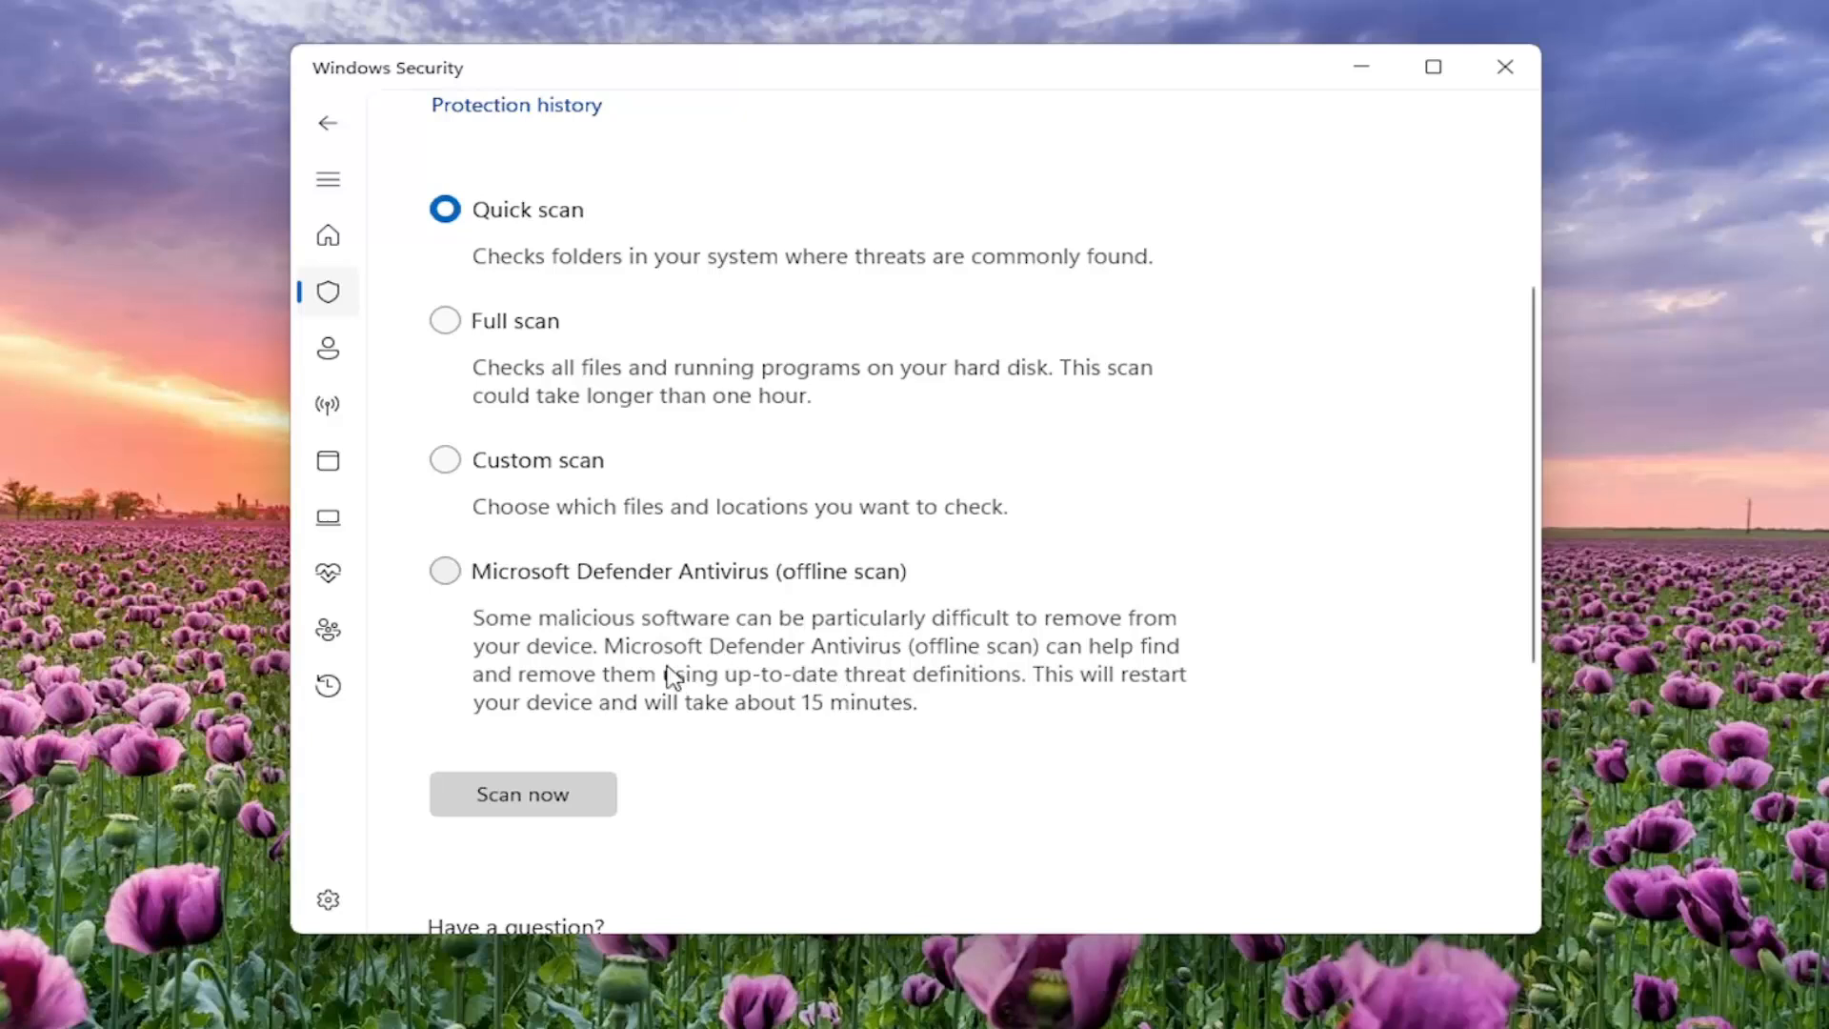
pyautogui.moveTo(627, 690)
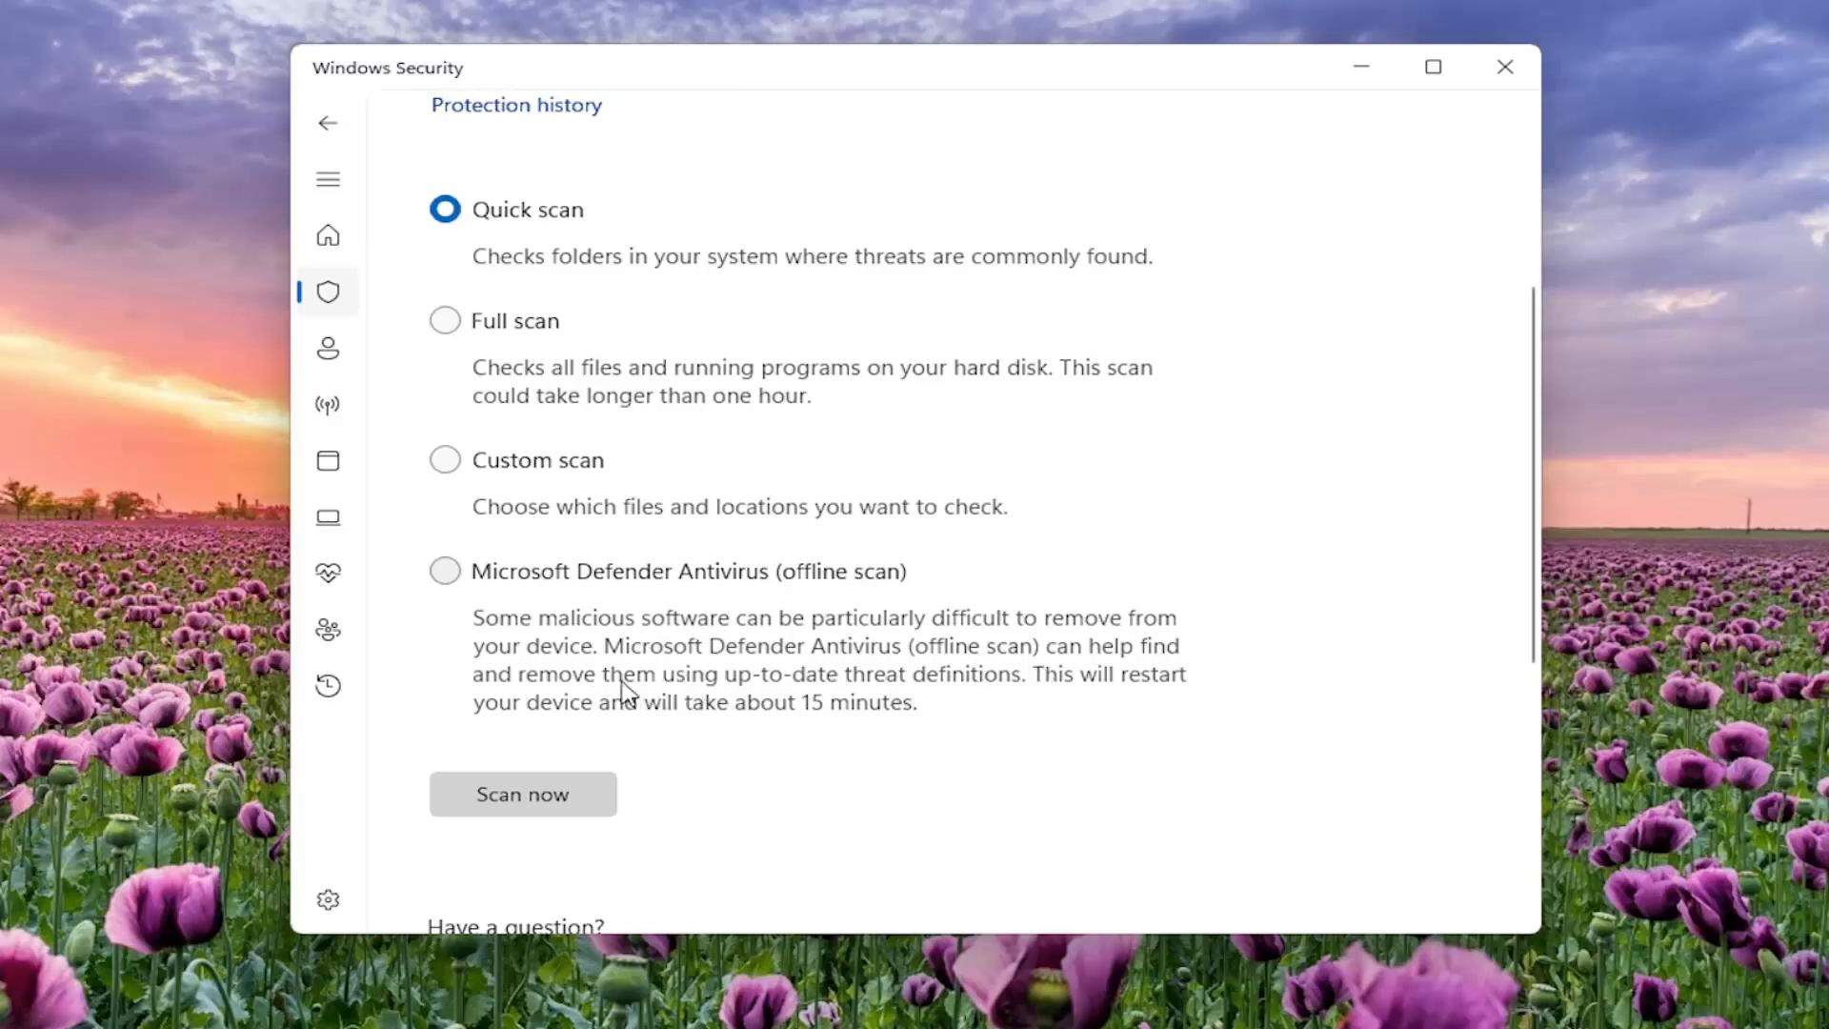
pyautogui.moveTo(729, 688)
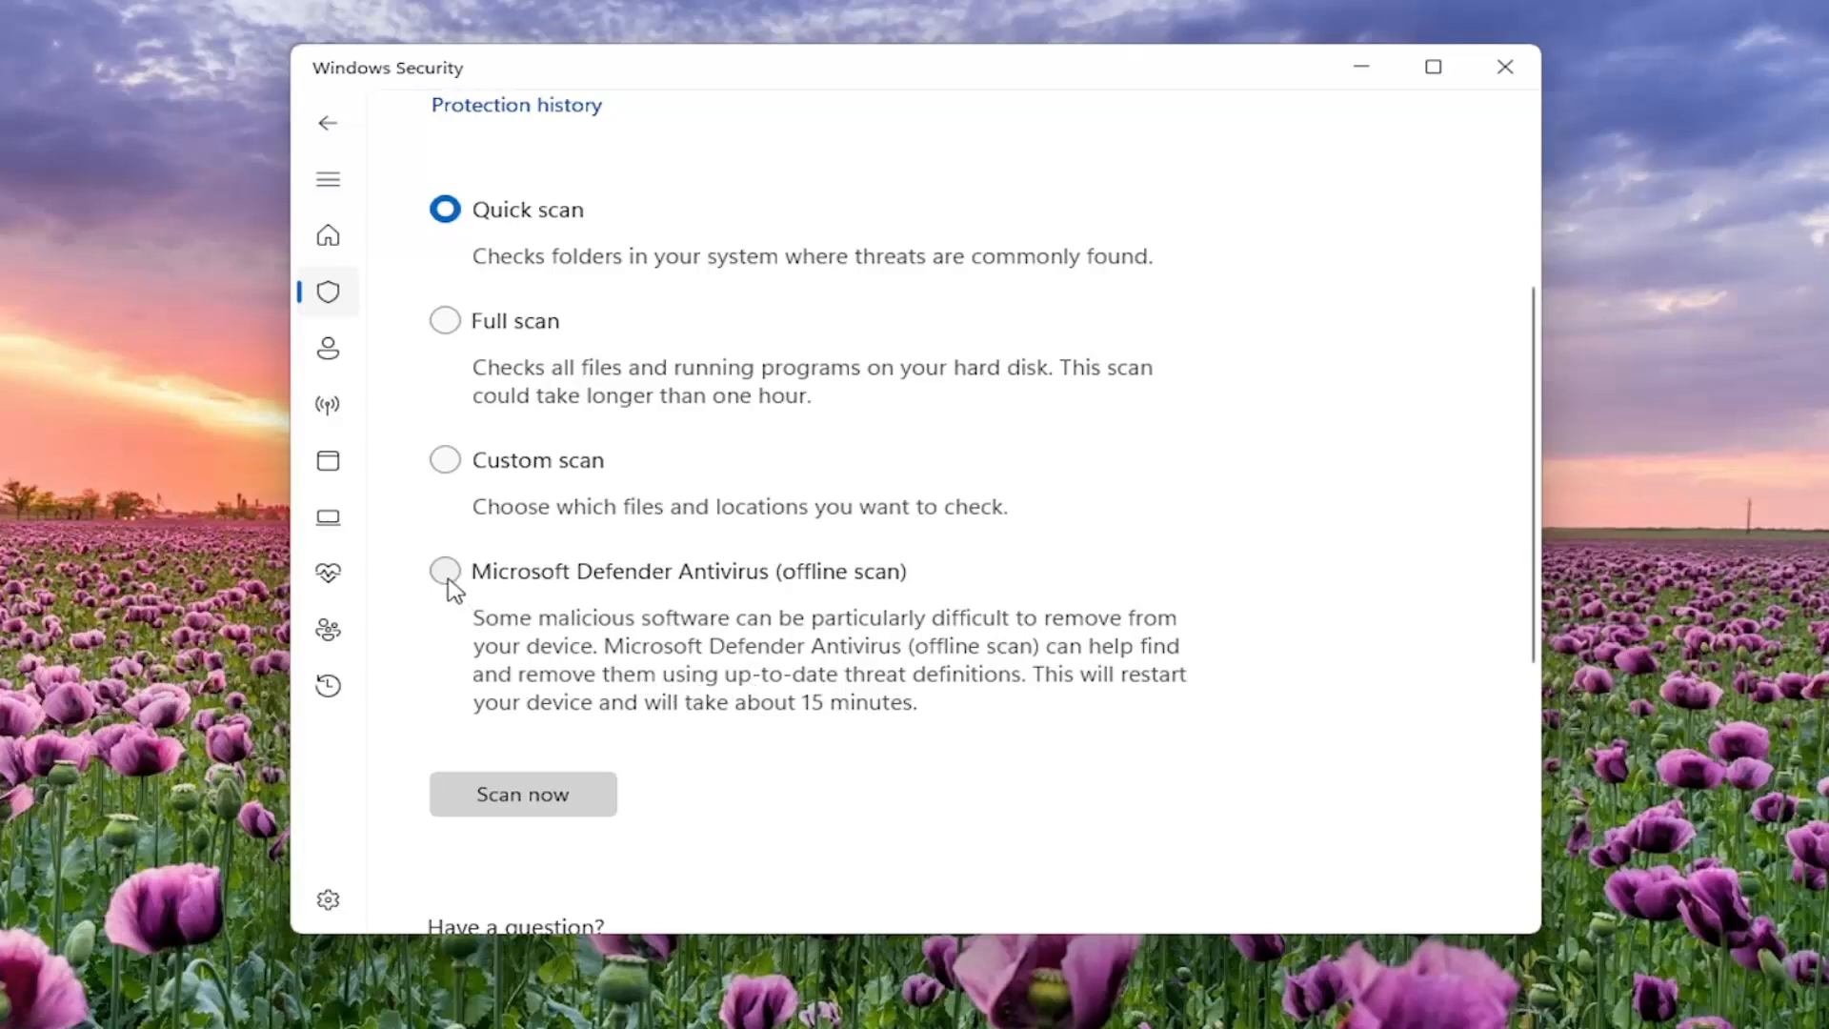
pyautogui.moveTo(504, 618)
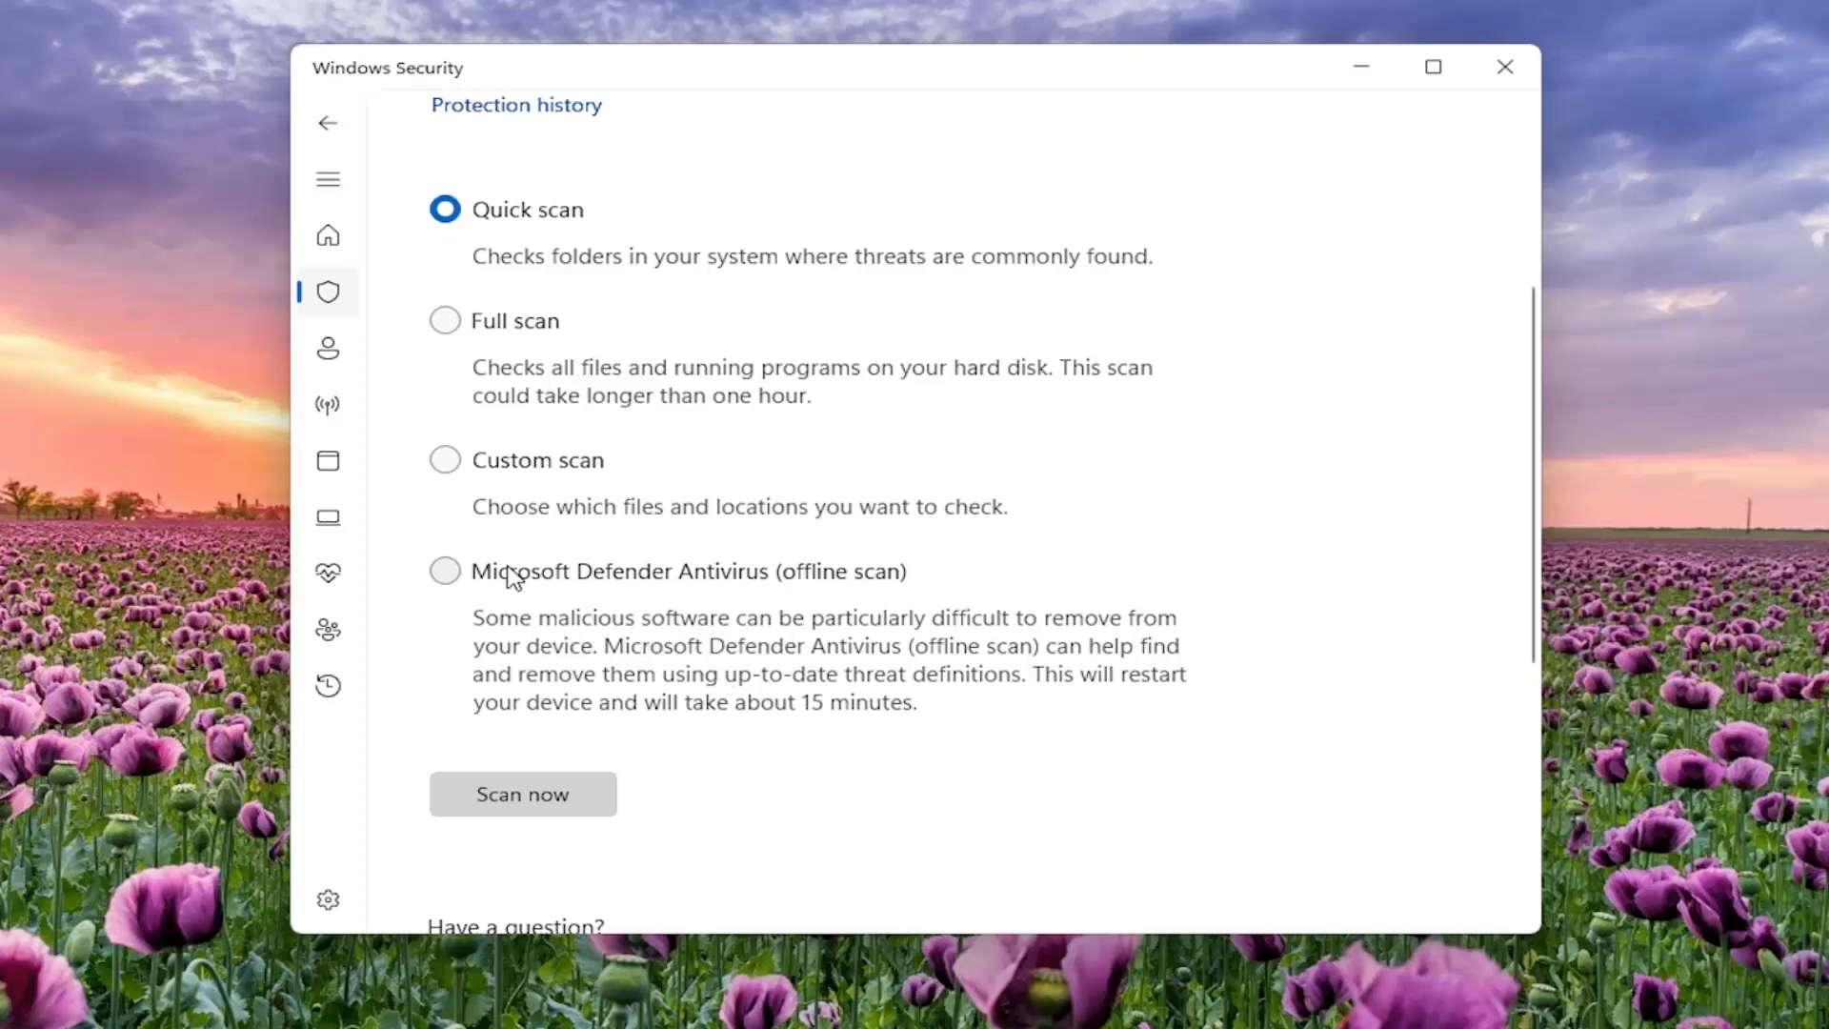
pyautogui.moveTo(493, 510)
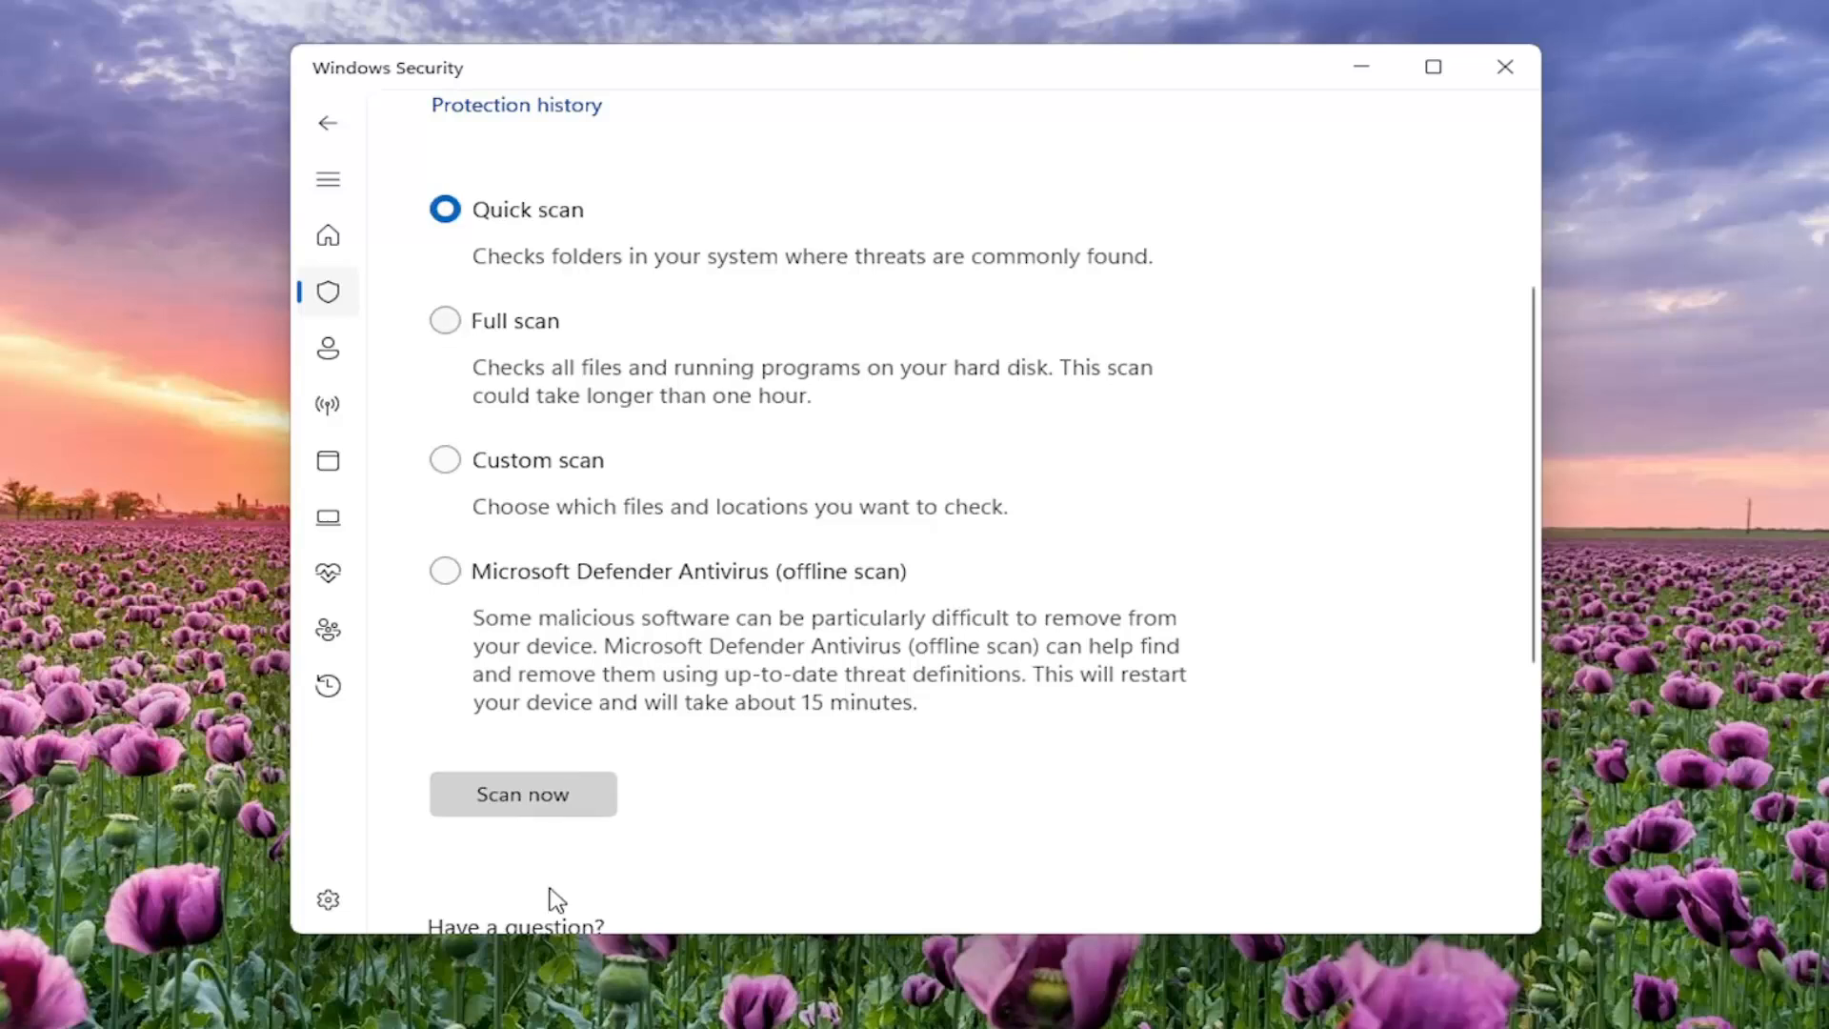
pyautogui.click(522, 793)
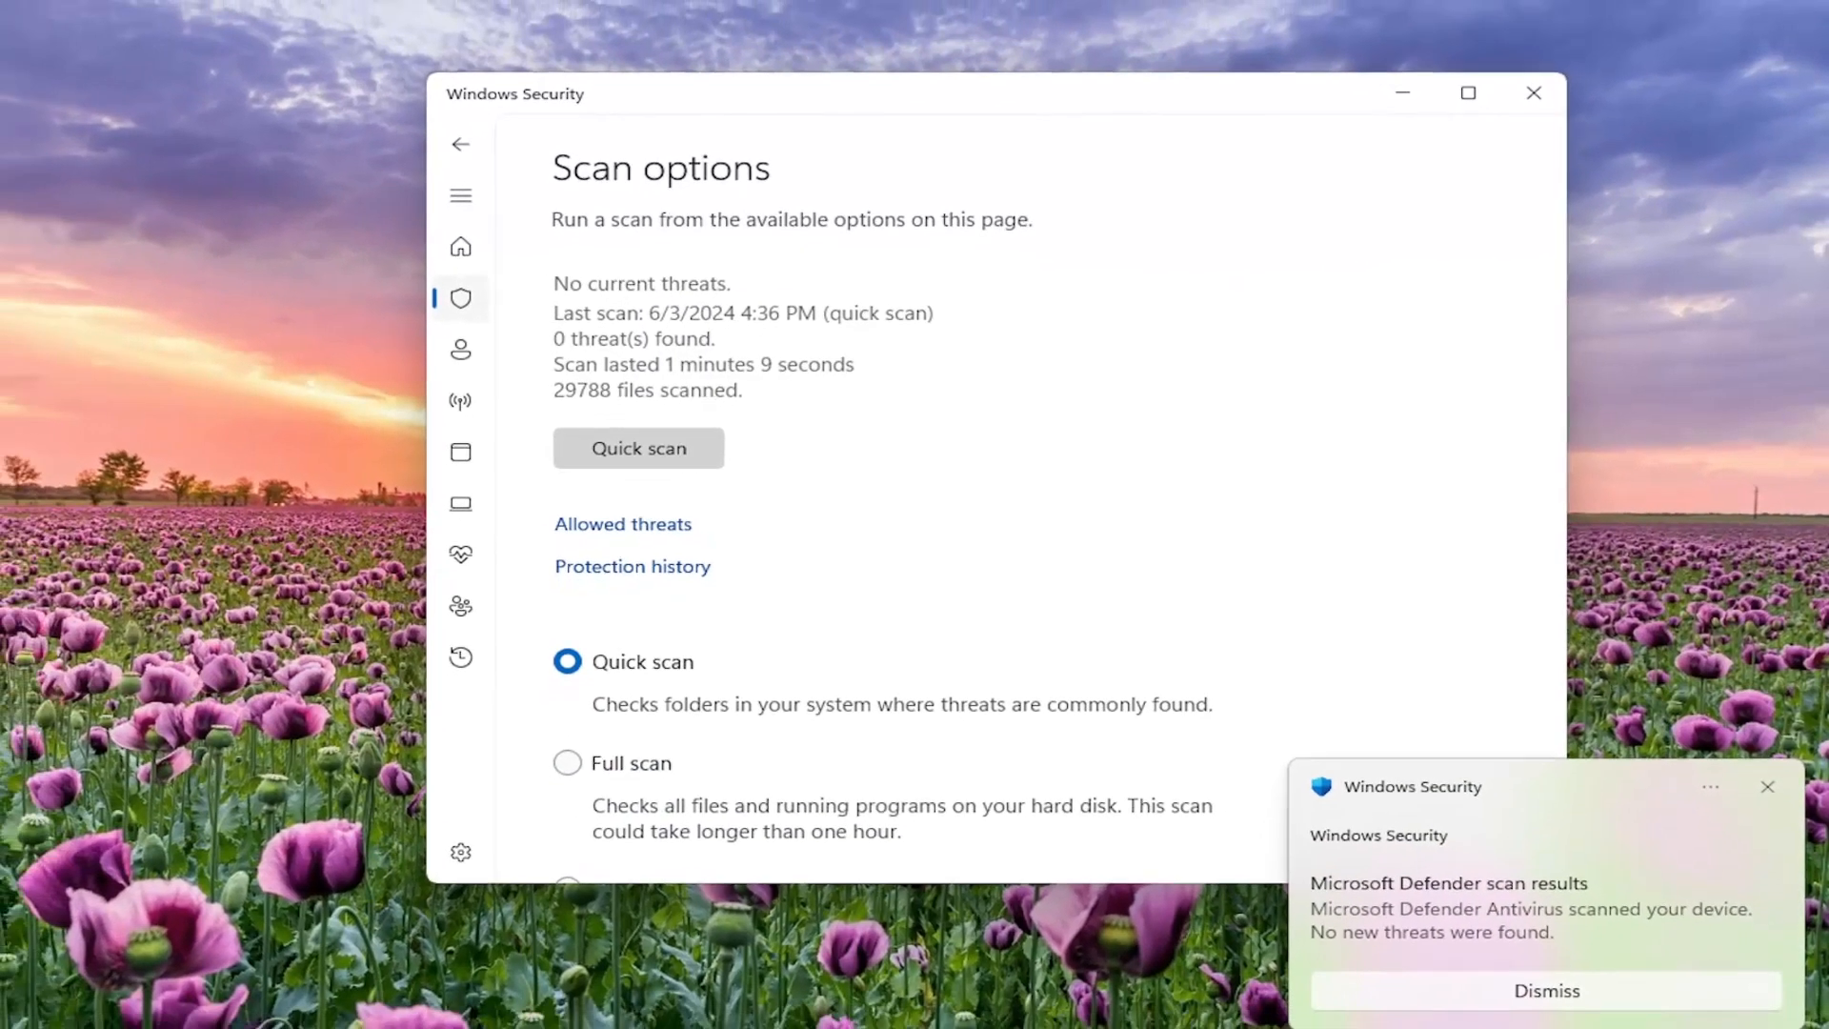
# Step: Close Windows Security and restart the computer from the Start button's system menu
pyautogui.click(1531, 93)
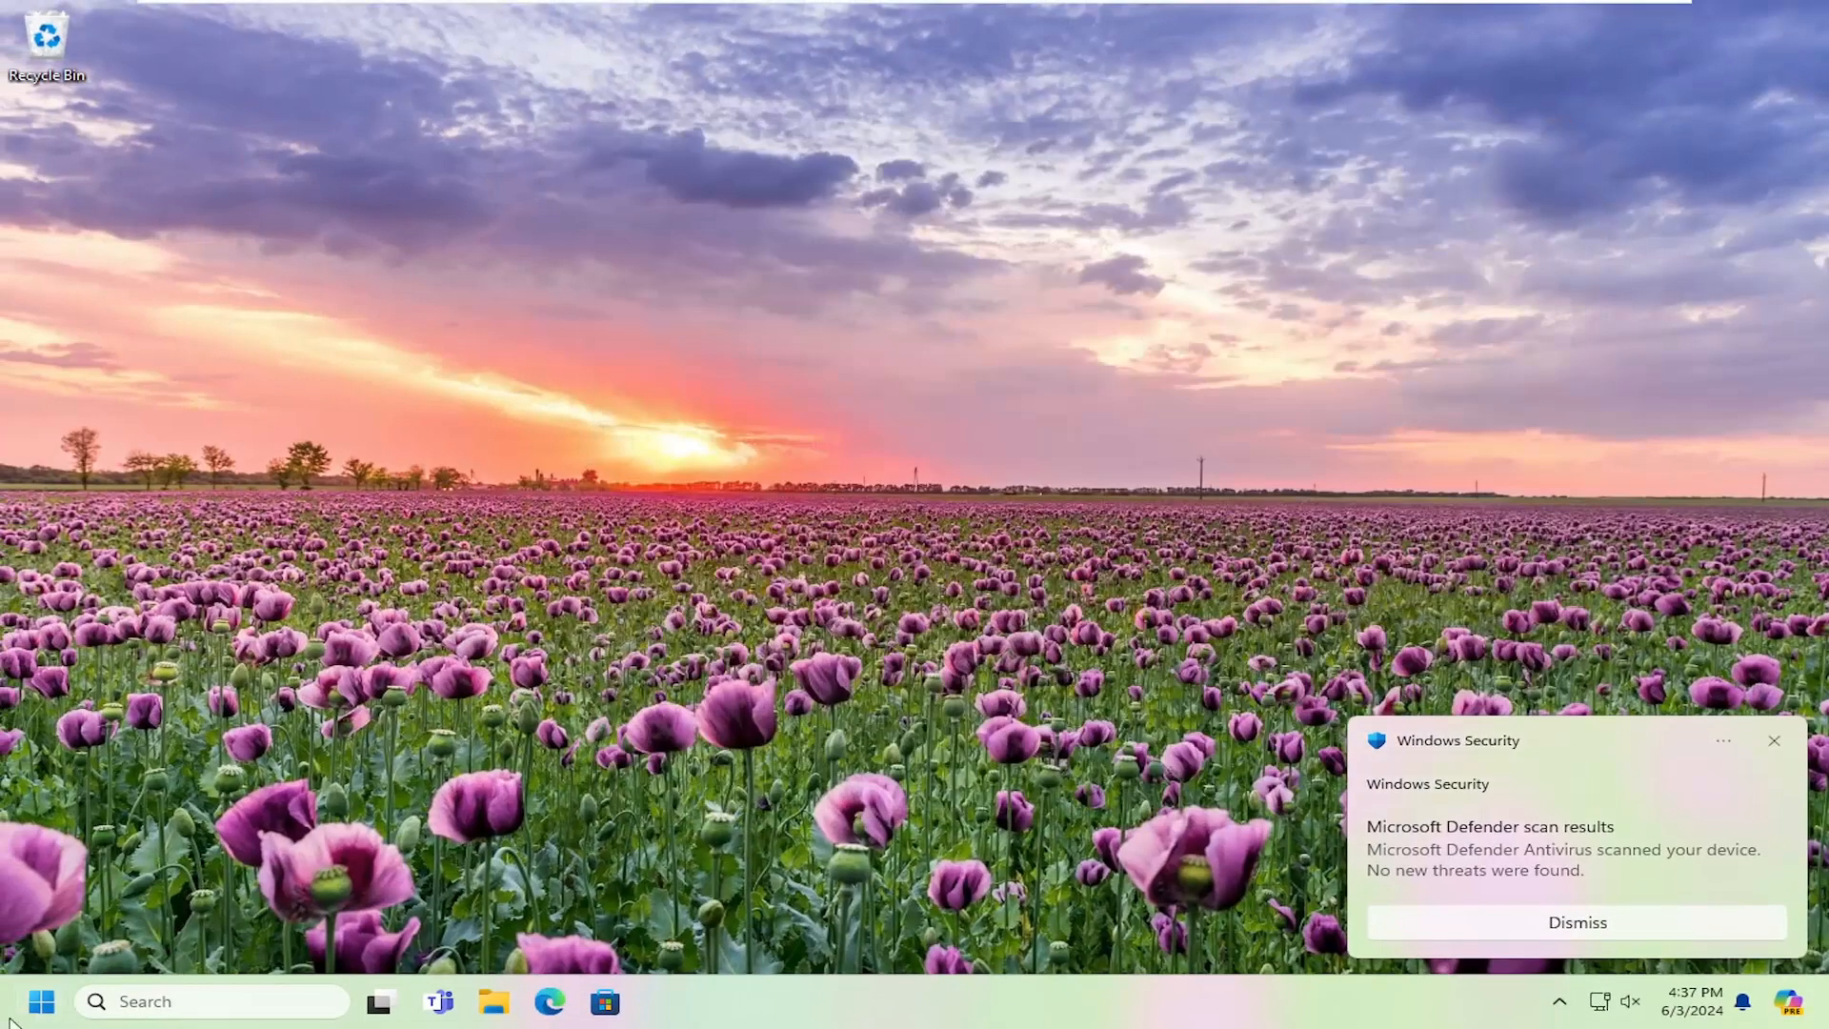
pyautogui.rightClick(42, 1000)
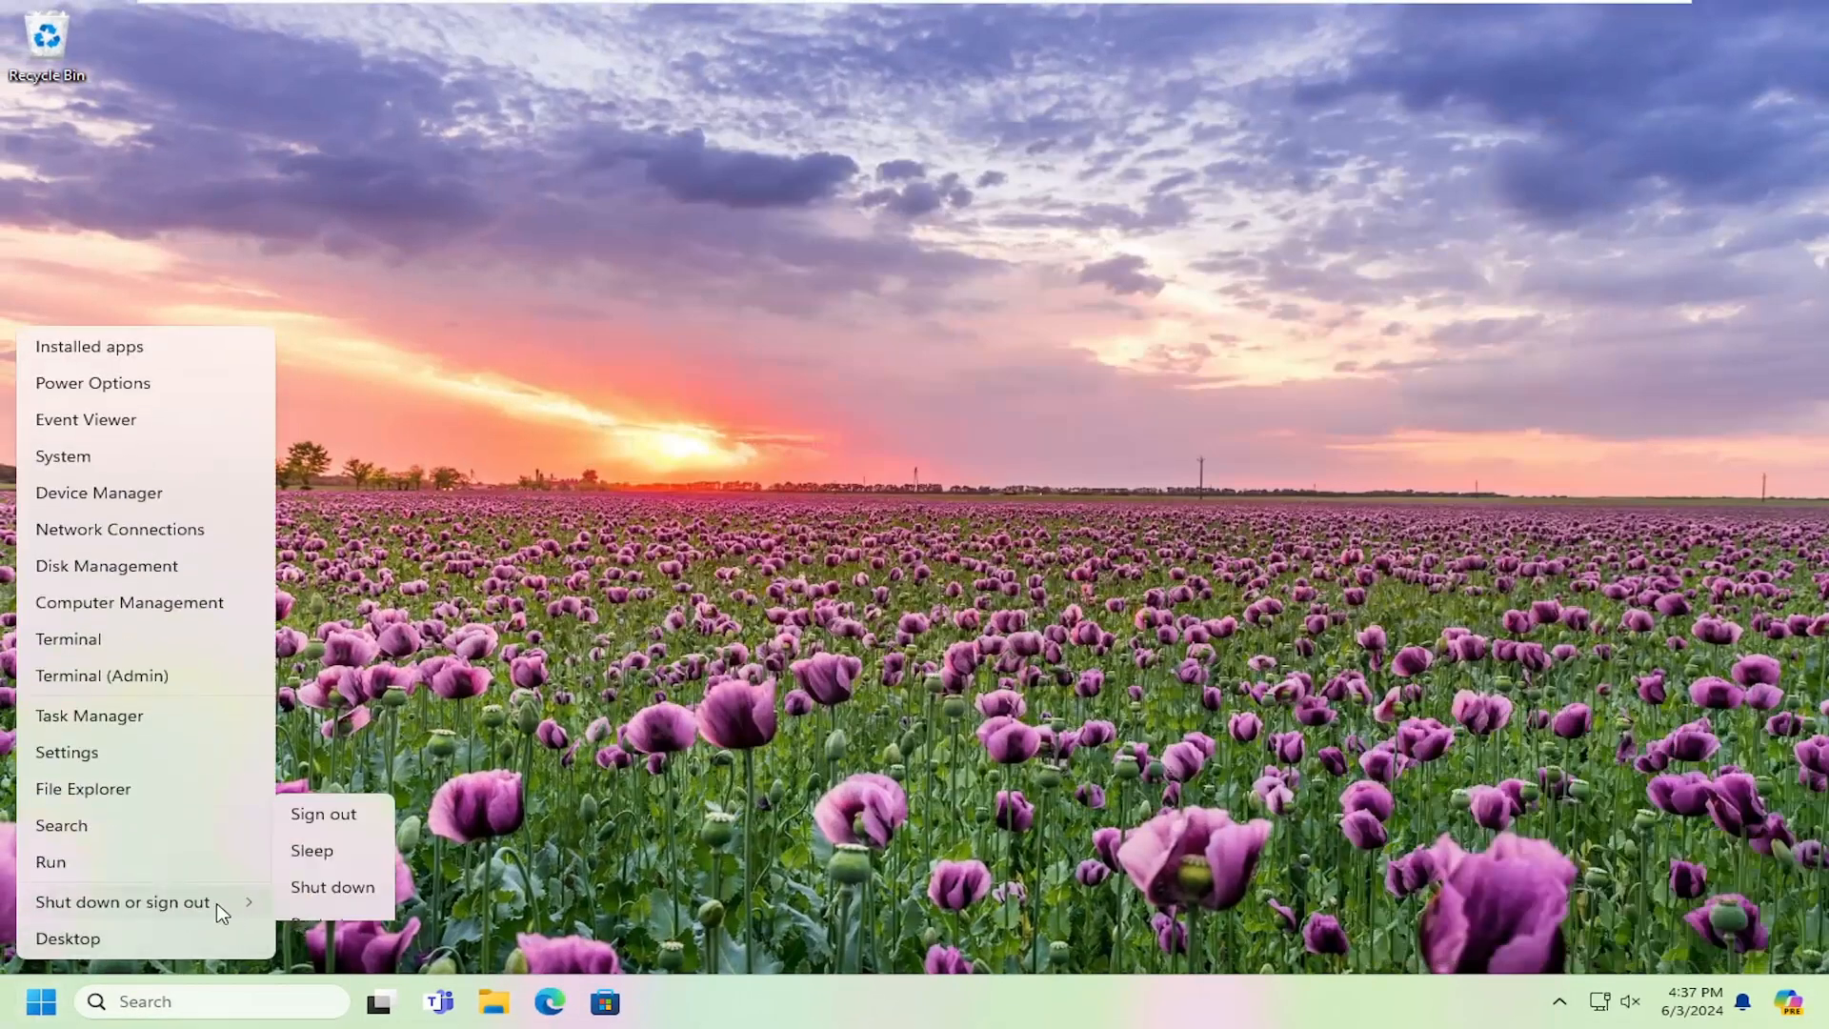
pyautogui.click(324, 813)
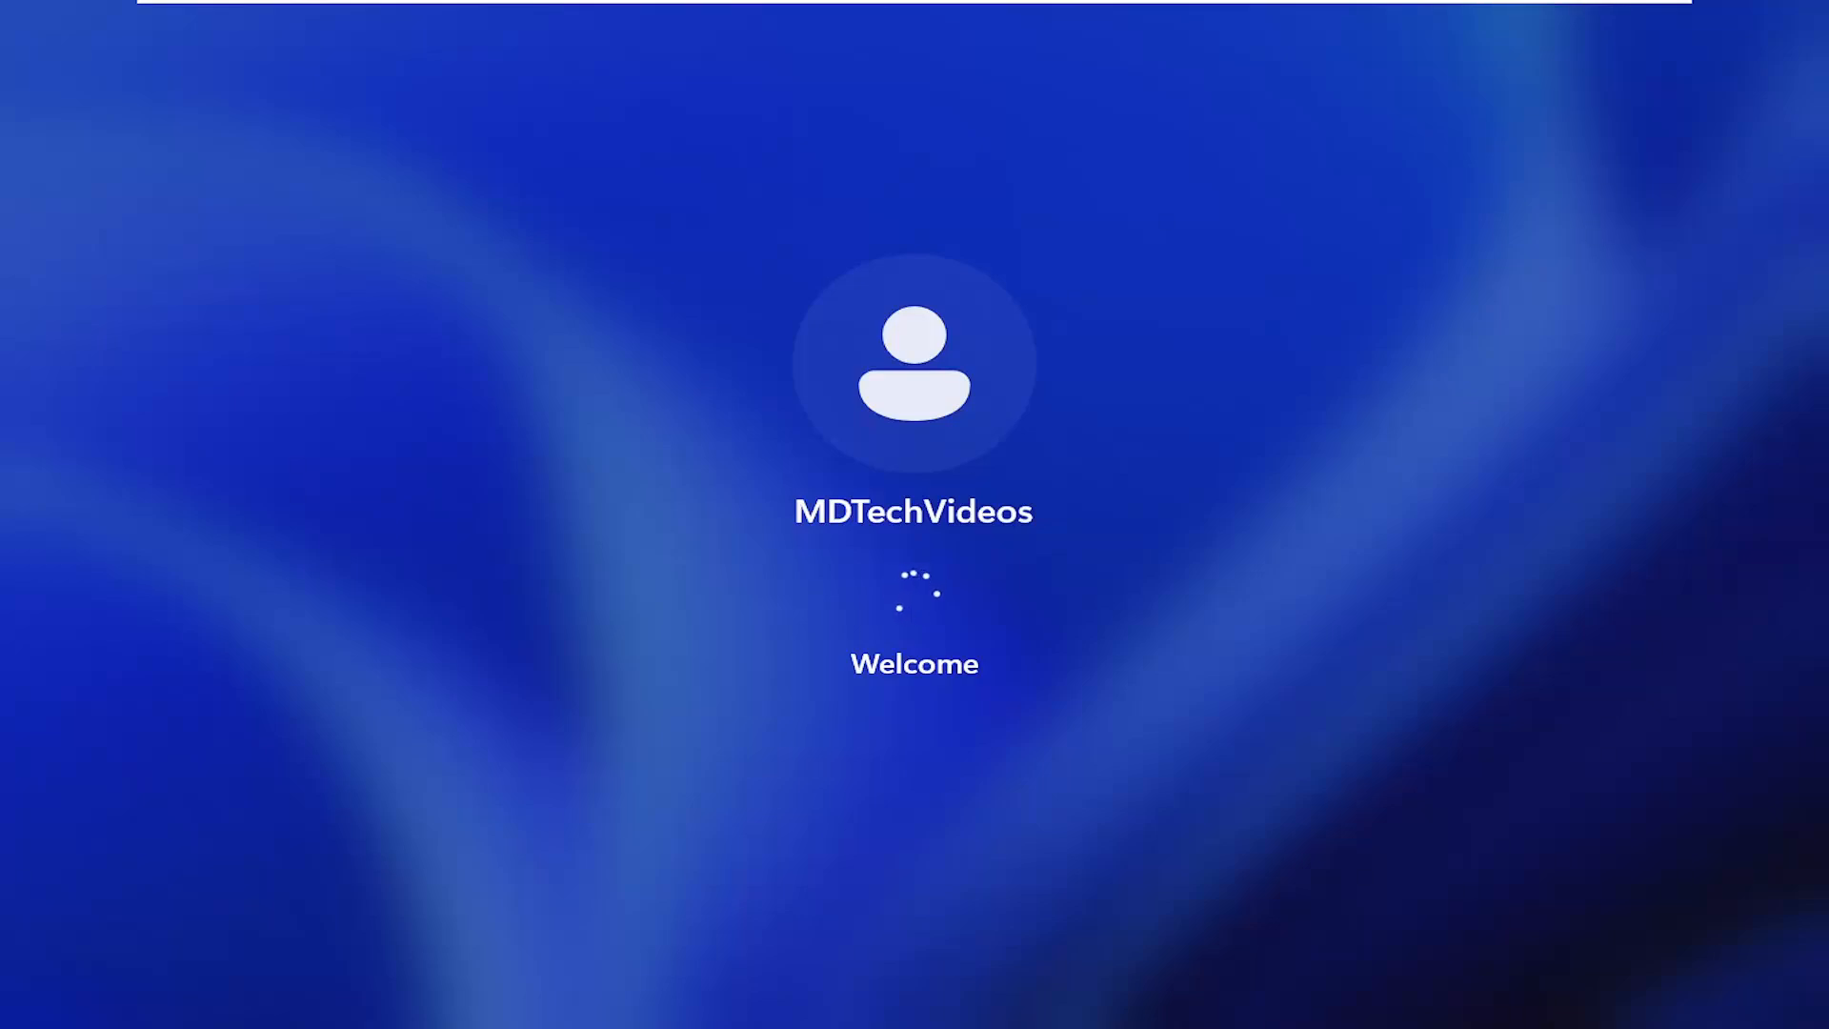